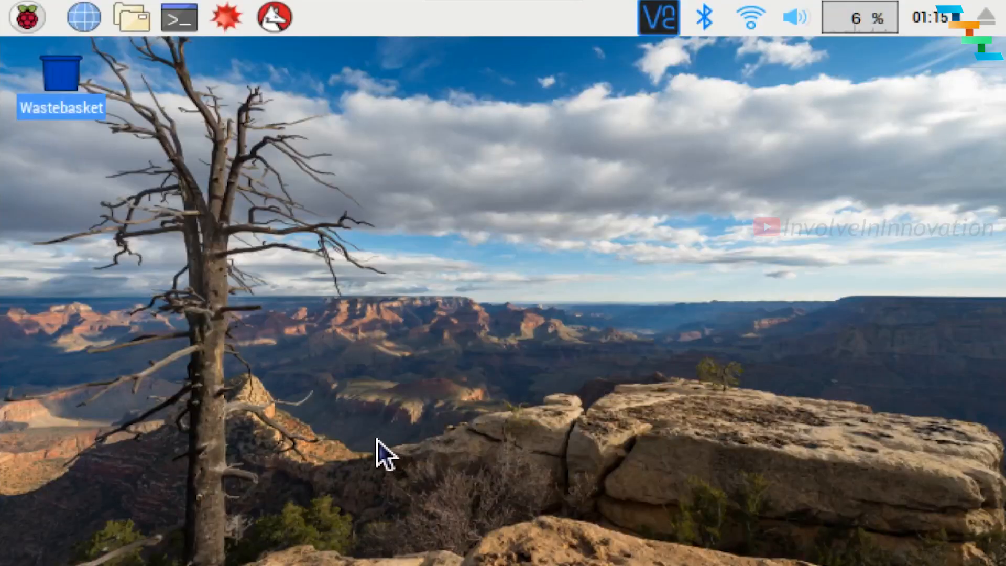
Enable the Camera interface under Interfaces in Raspberry Pi Configuration, apply it and reboot now.
click(24, 17)
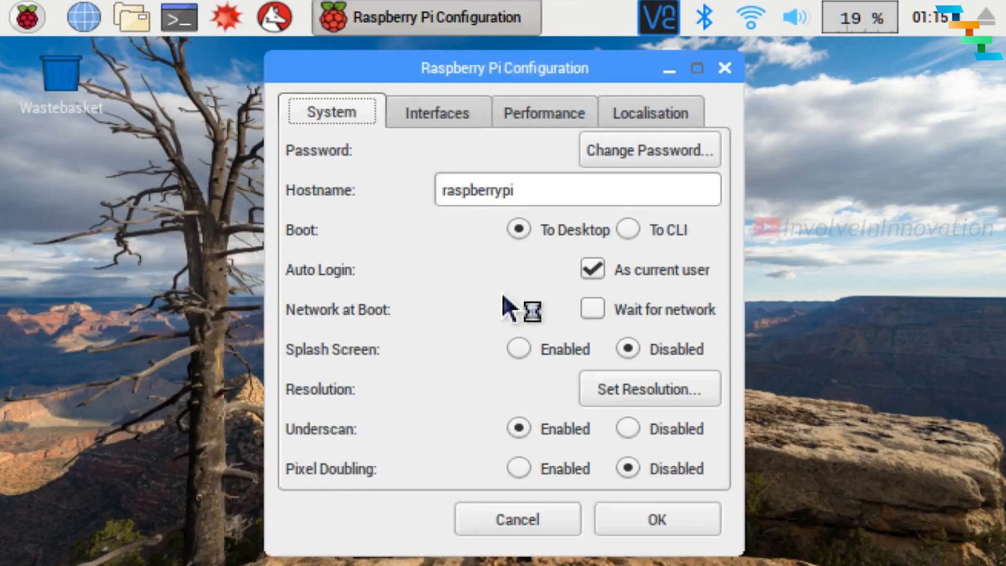
click(438, 112)
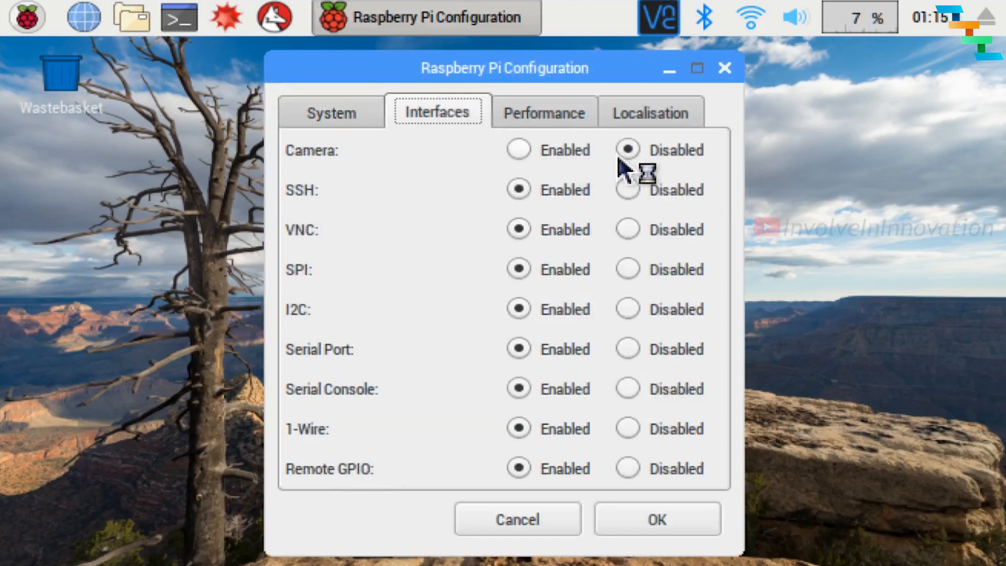
click(517, 150)
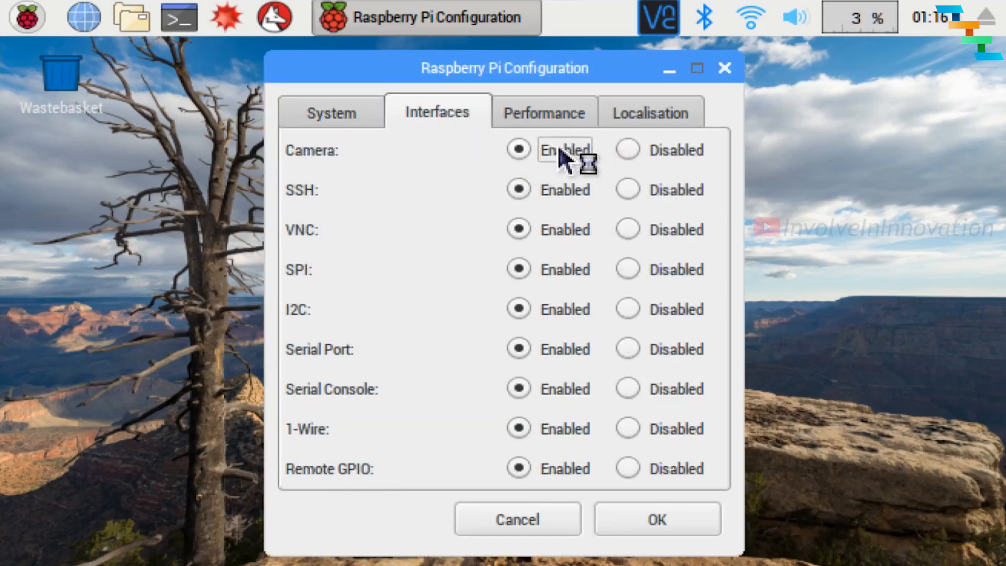
click(657, 519)
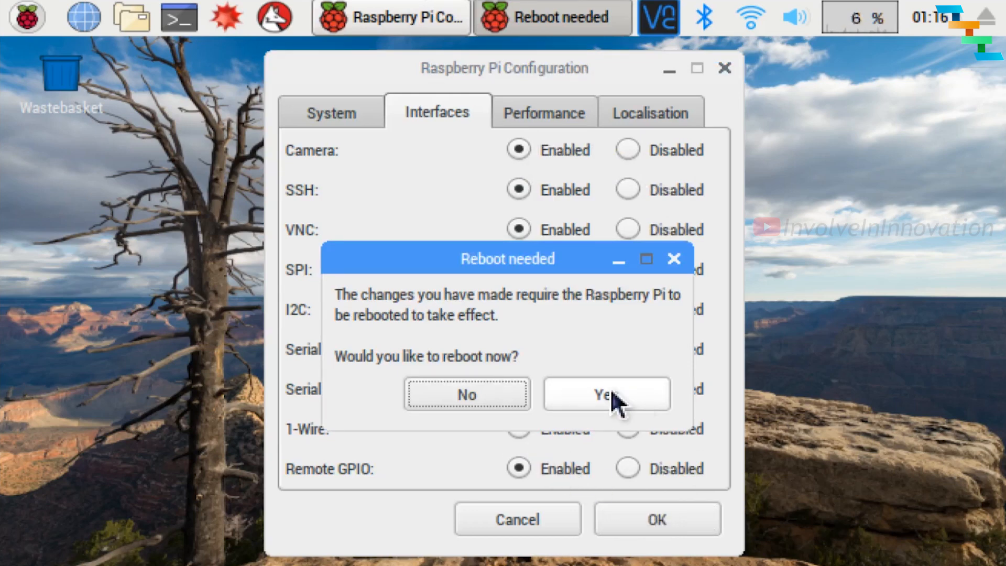
click(606, 393)
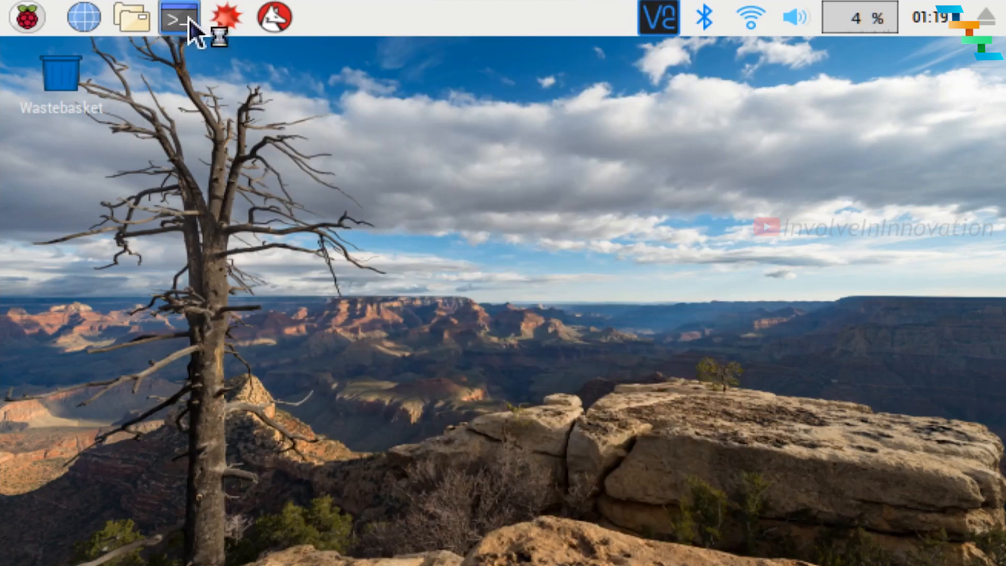
Launch sudo raspi-config from a new terminal window.
click(178, 17)
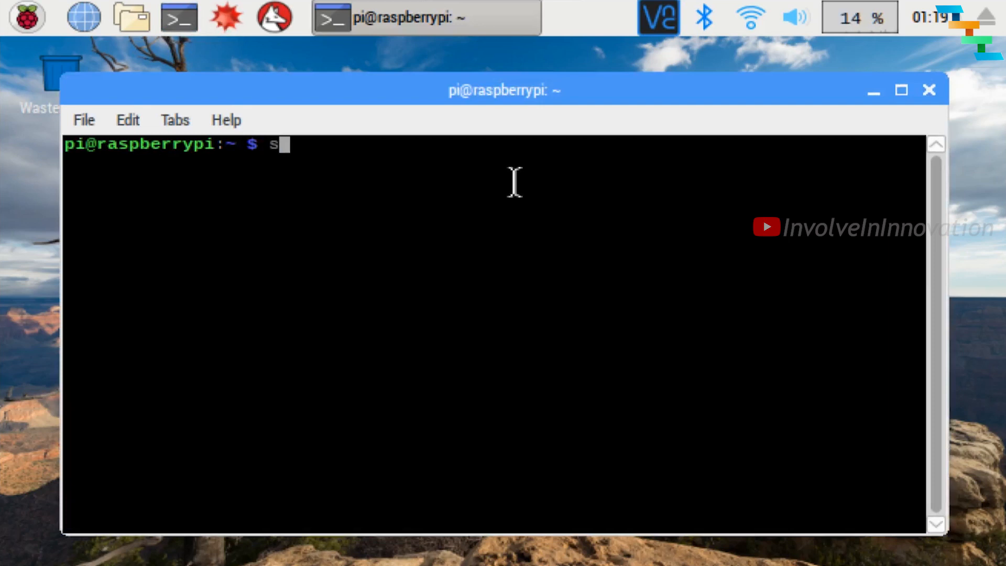
text(udo)
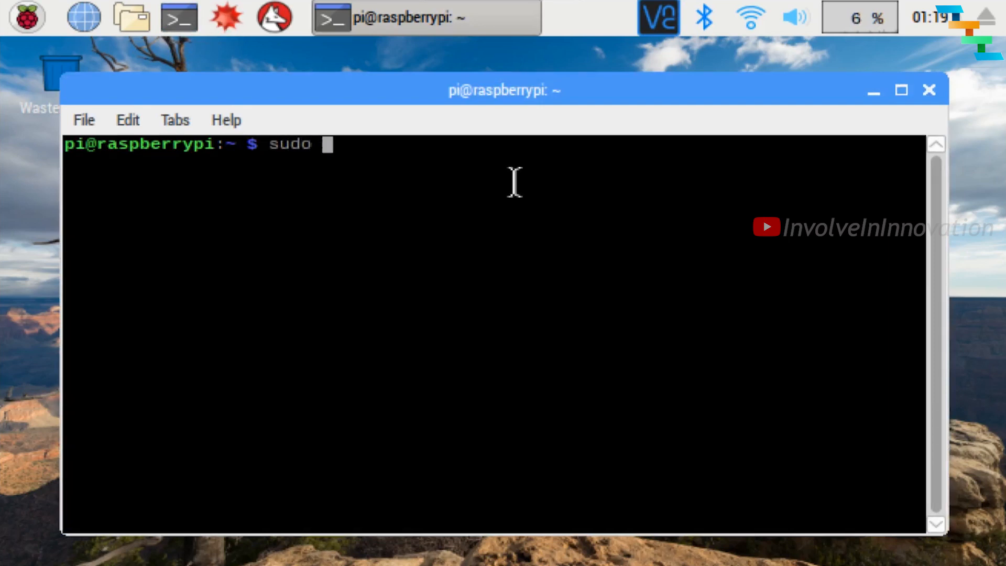
text(ras)
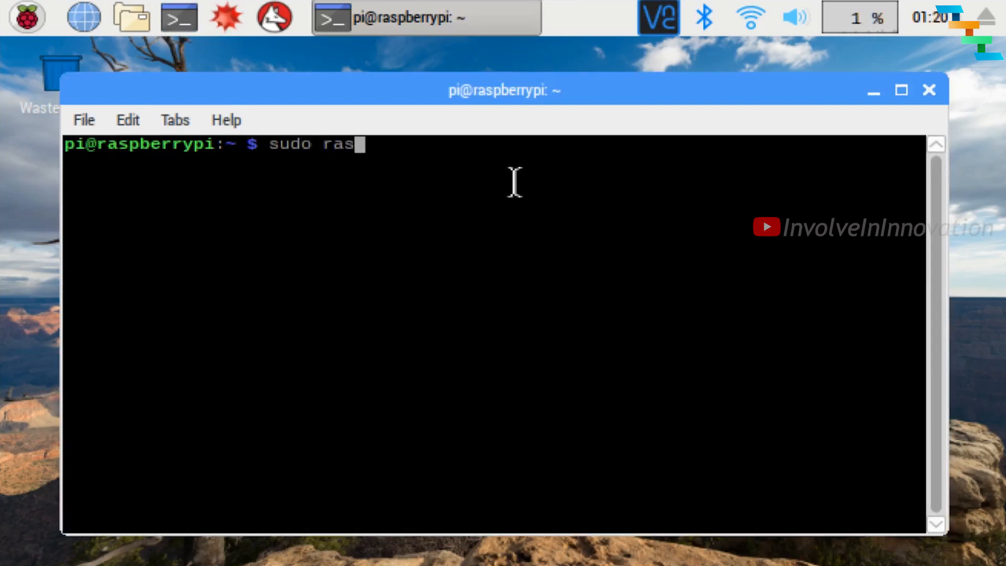
text(pi-conf)
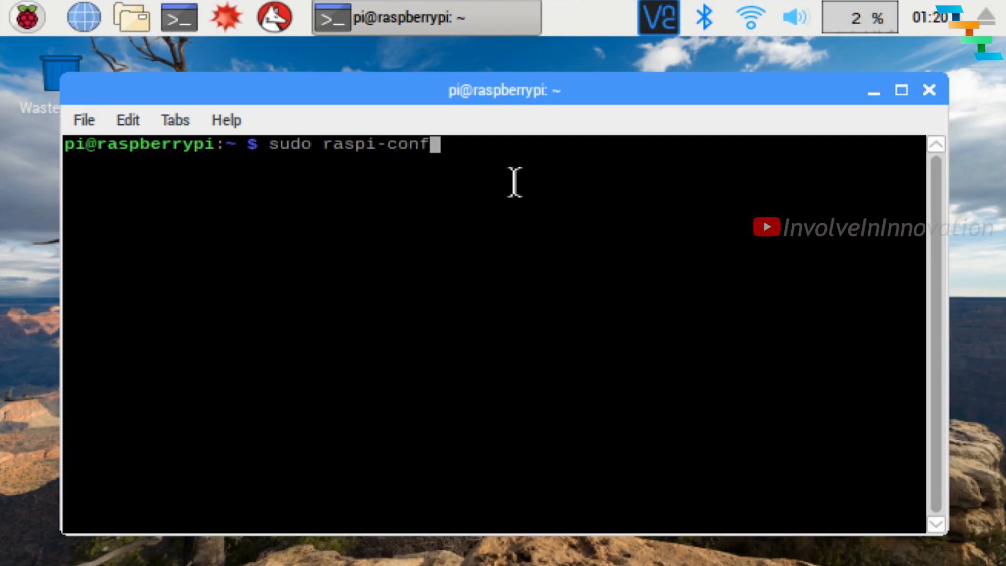
key(Return)
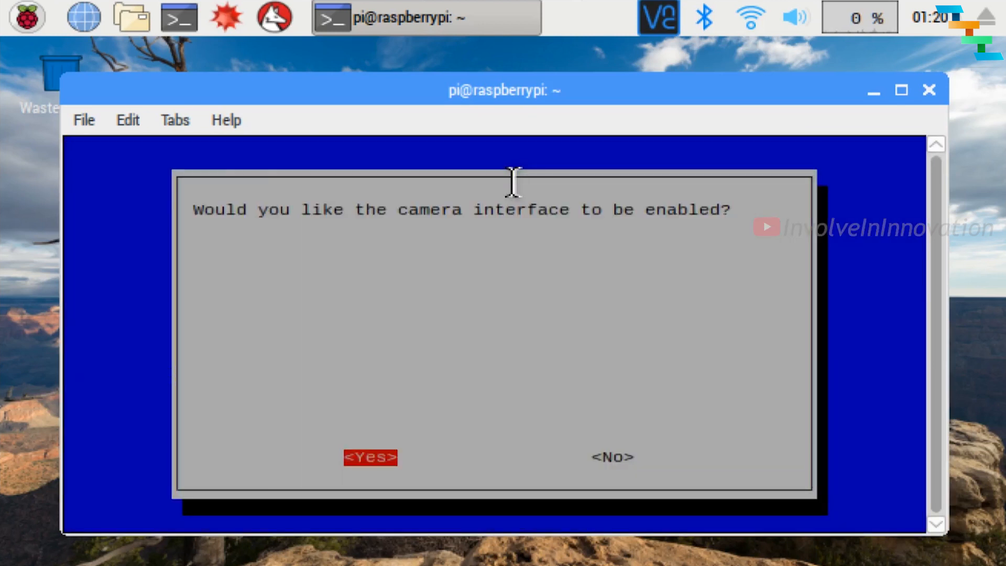
Confirm the camera interface is enabled and exit raspi-config back to the shell prompt.
click(370, 457)
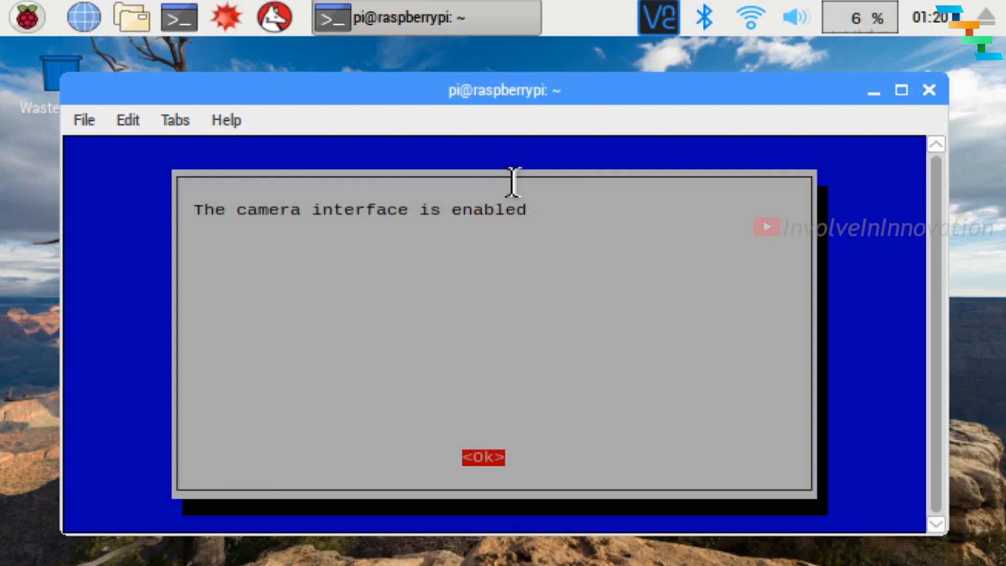
click(483, 458)
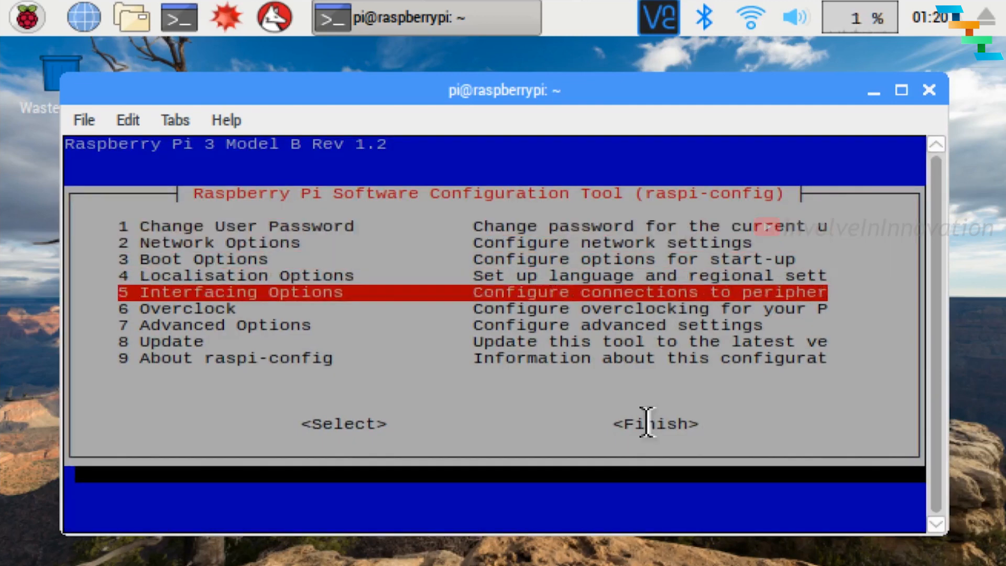
key(End)
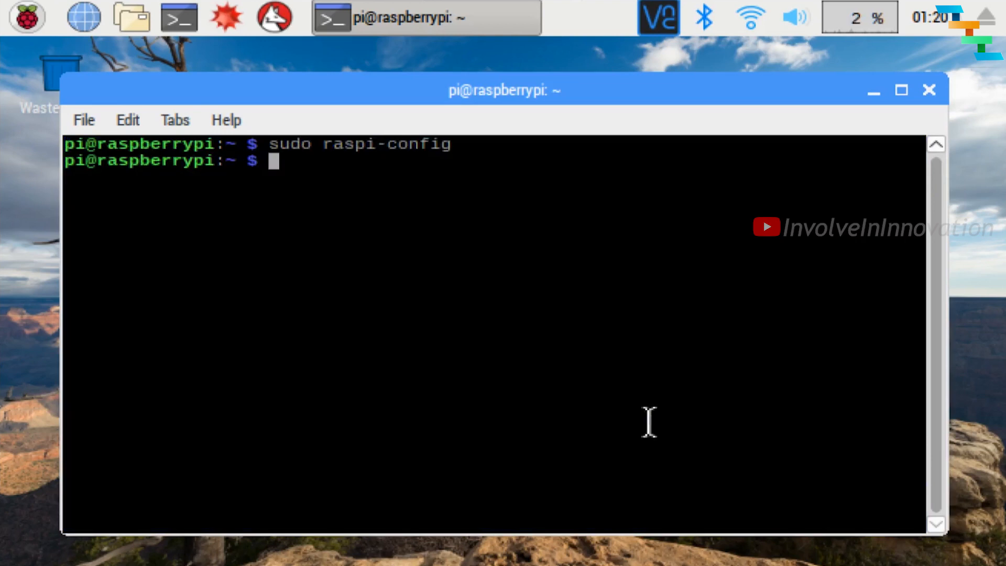
mouse_move(974, 154)
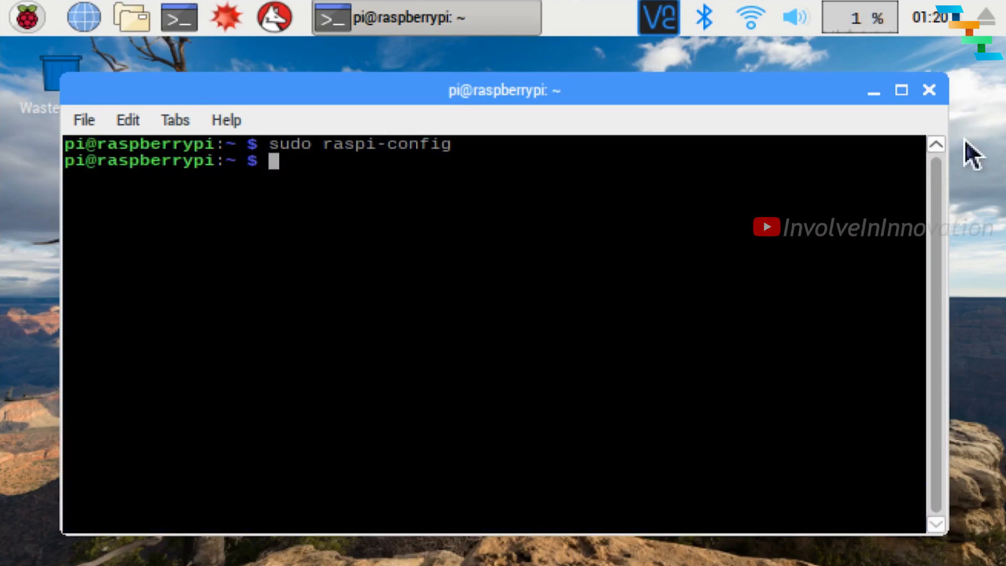
mouse_move(930, 102)
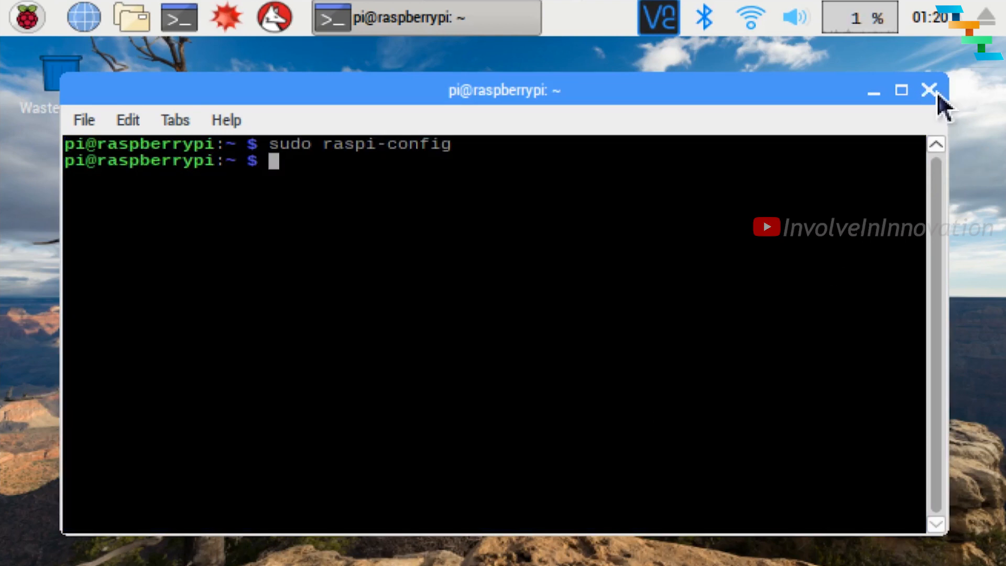
Close the LXTerminal window, leaving the desktop showing.
click(931, 90)
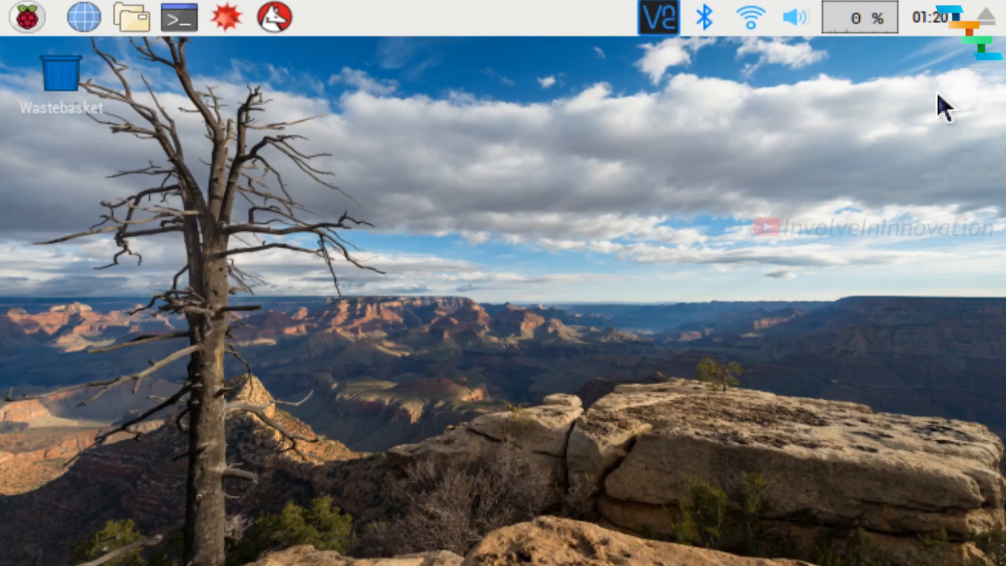
In a new terminal, change into the Desktop folder.
click(179, 16)
text(ls)
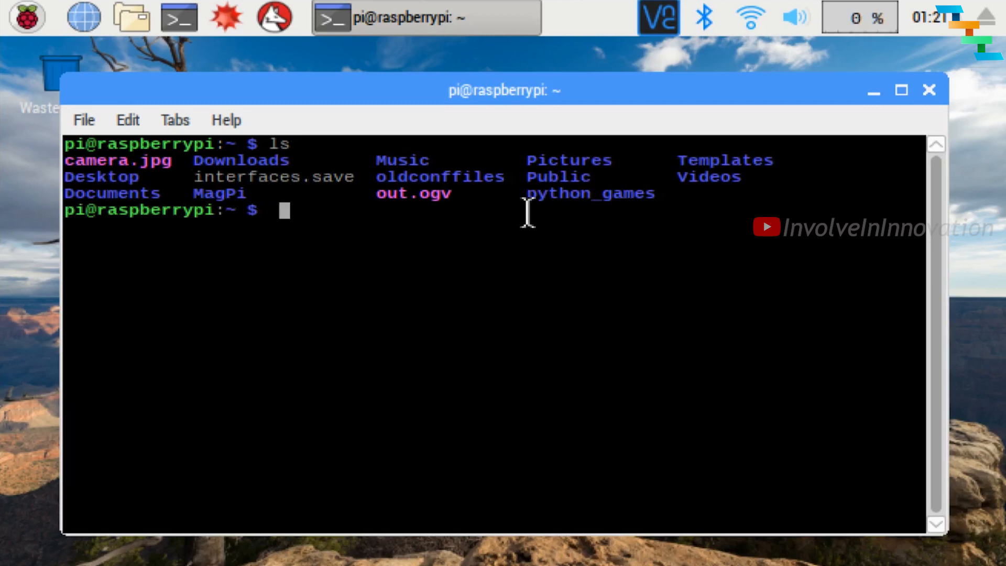
text(cd De)
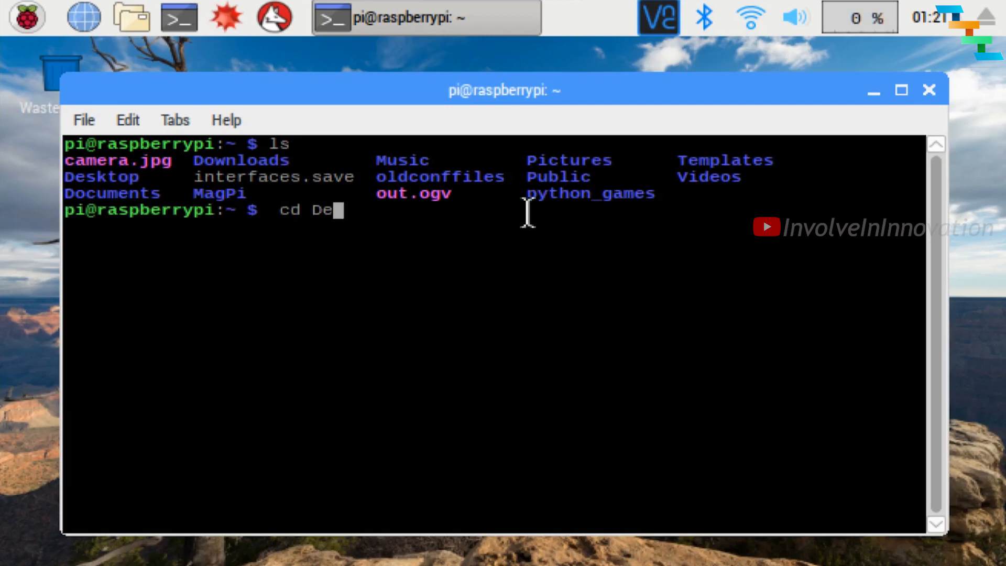
text(sktop)
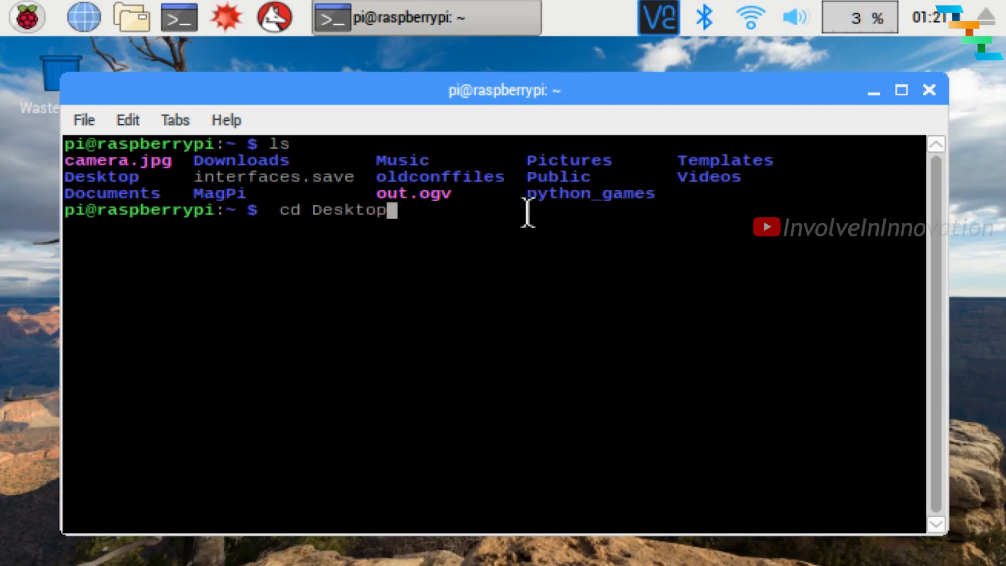
key(Return)
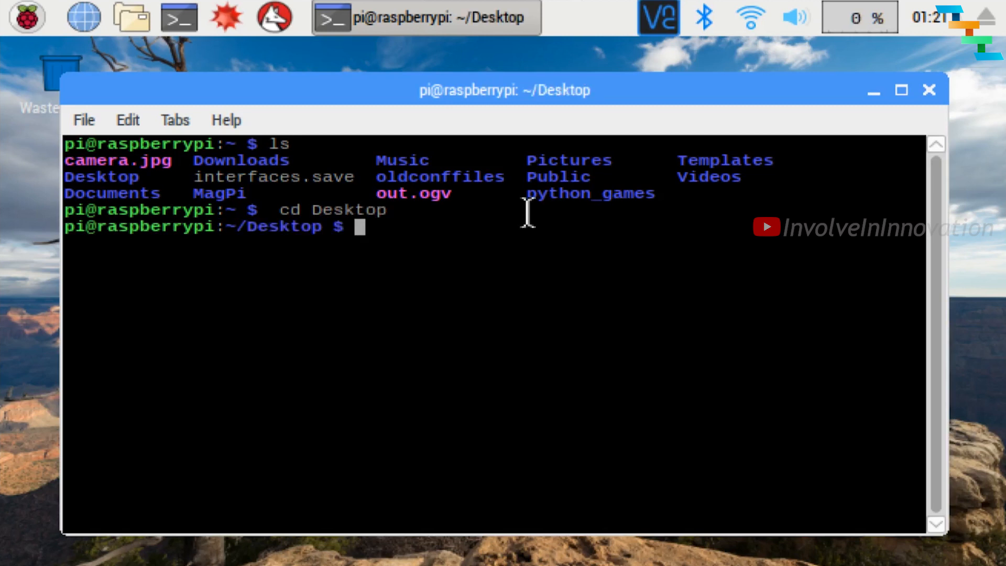
Capture a camera photo with raspistill -o cam.jpg onto the Desktop.
text(r)
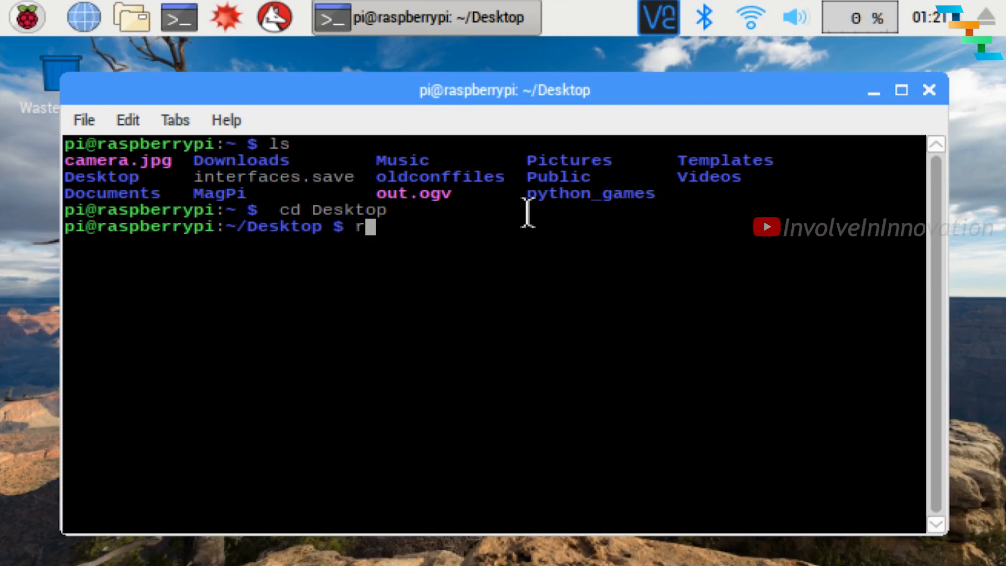
text(asp)
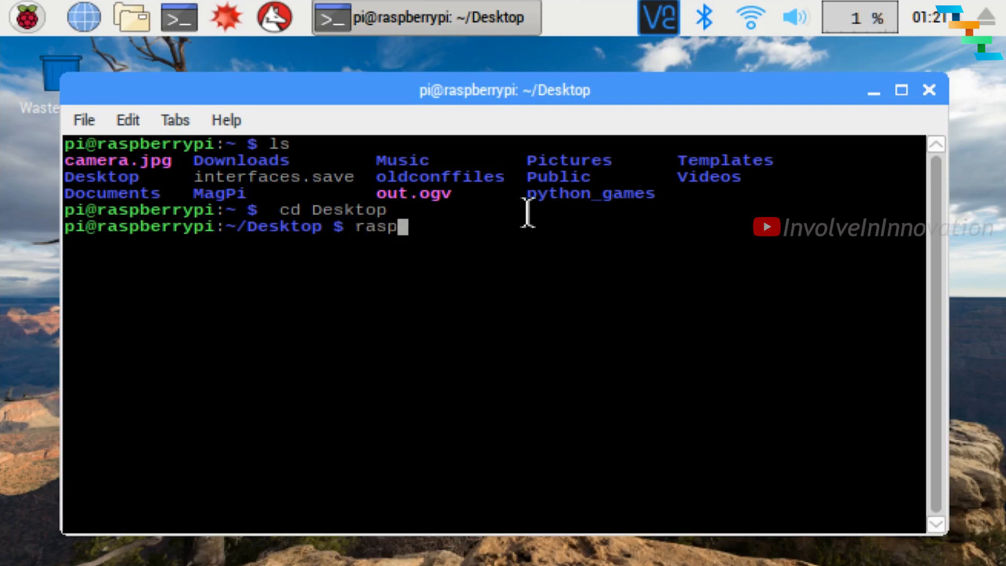
text(istill)
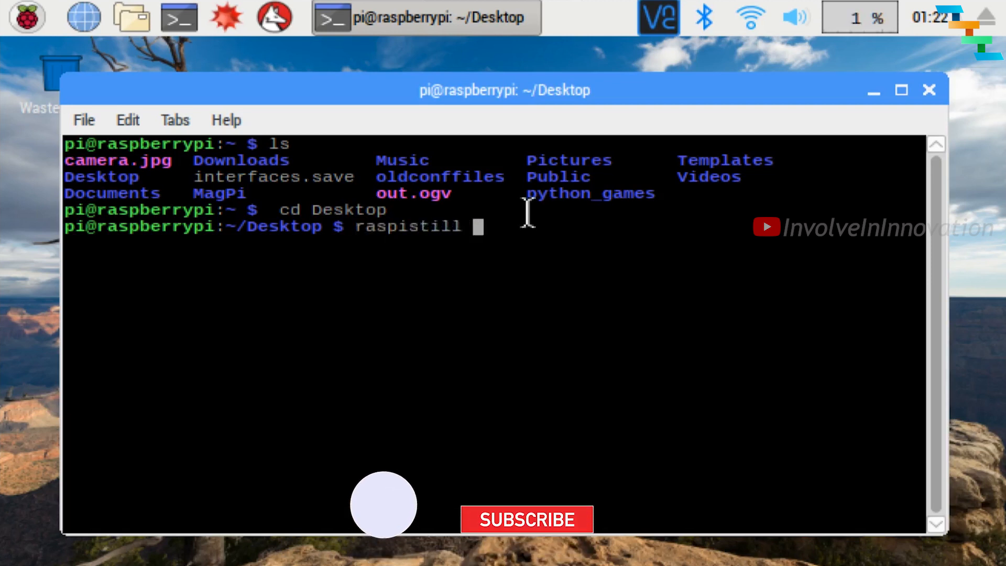
text(-o)
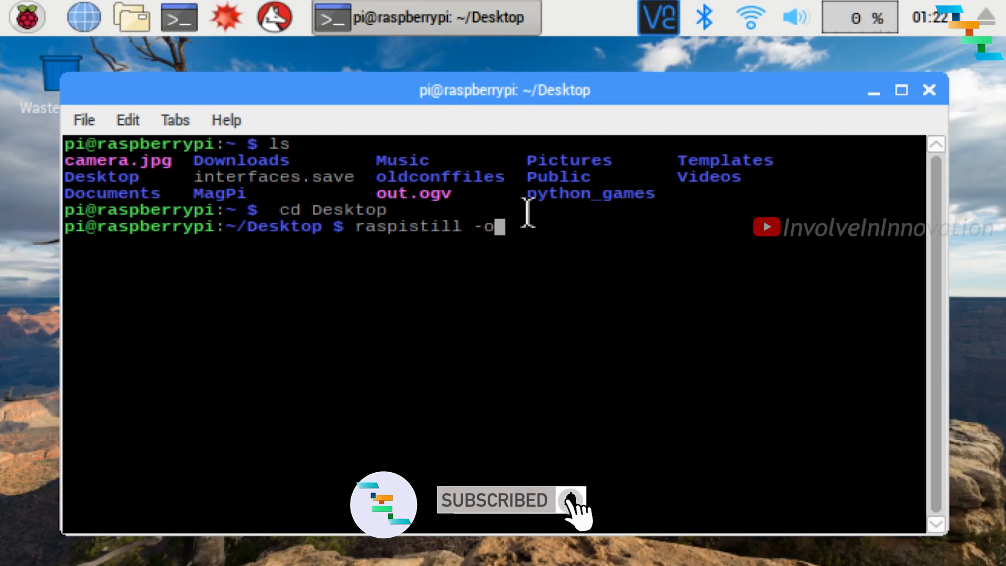
text(c)
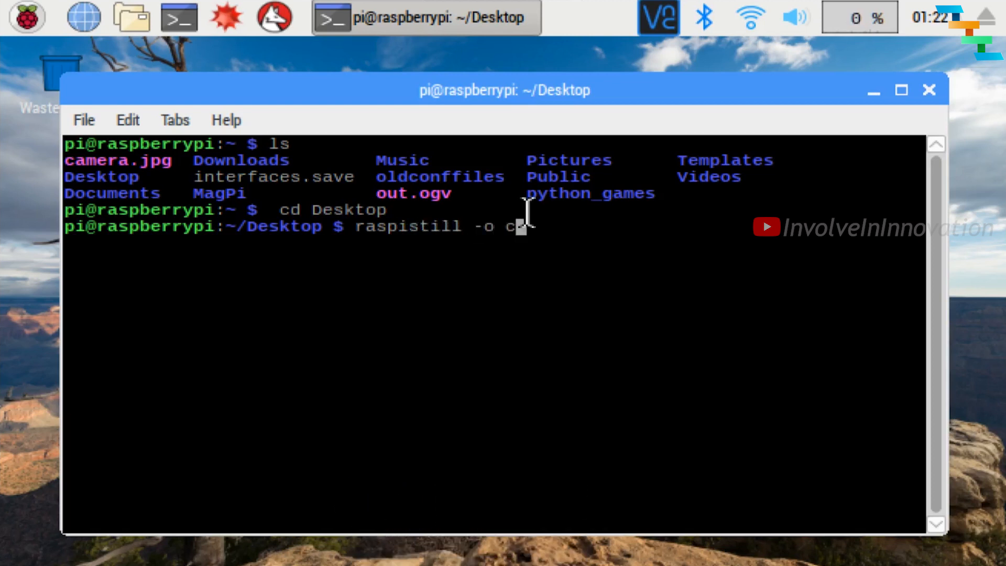
text(am.jpg)
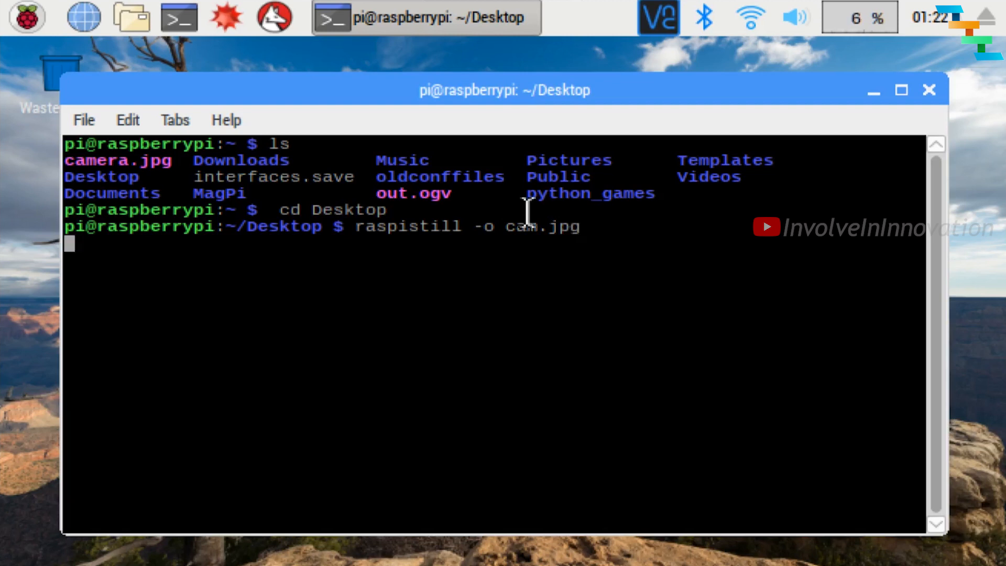
mouse_move(557, 133)
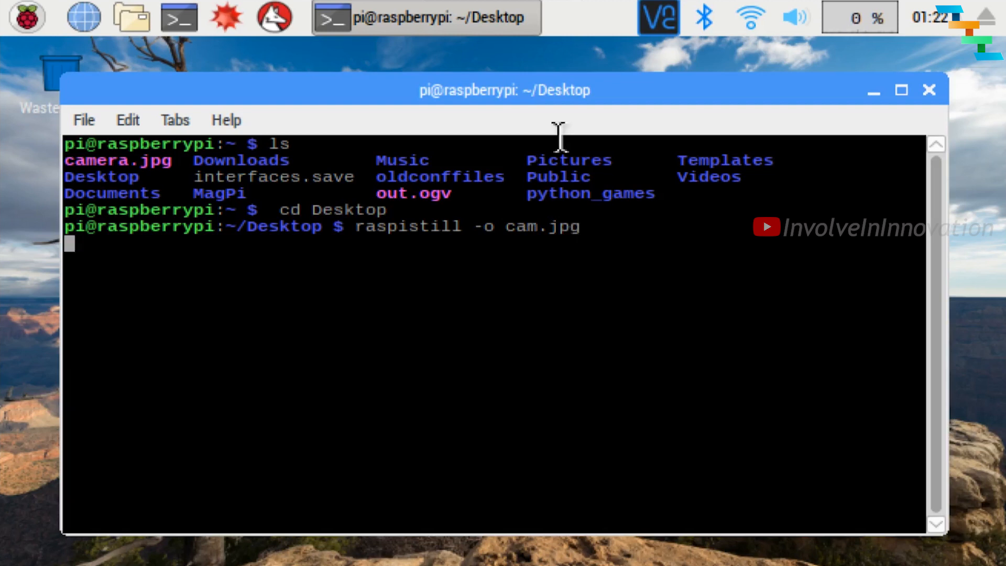
key(Return)
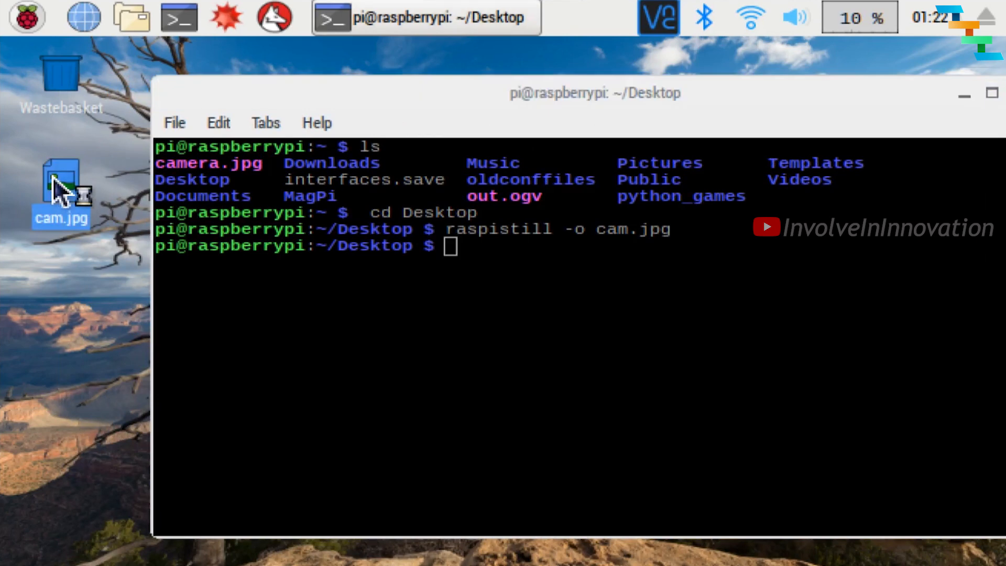
View the new cam.jpg aquarium photo and close the viewer.
double_click(61, 186)
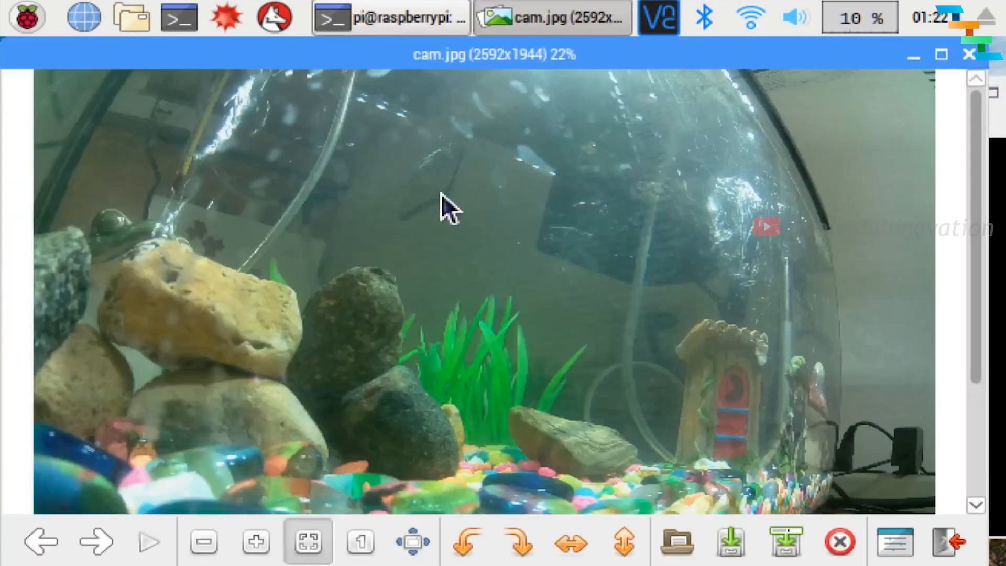
click(204, 542)
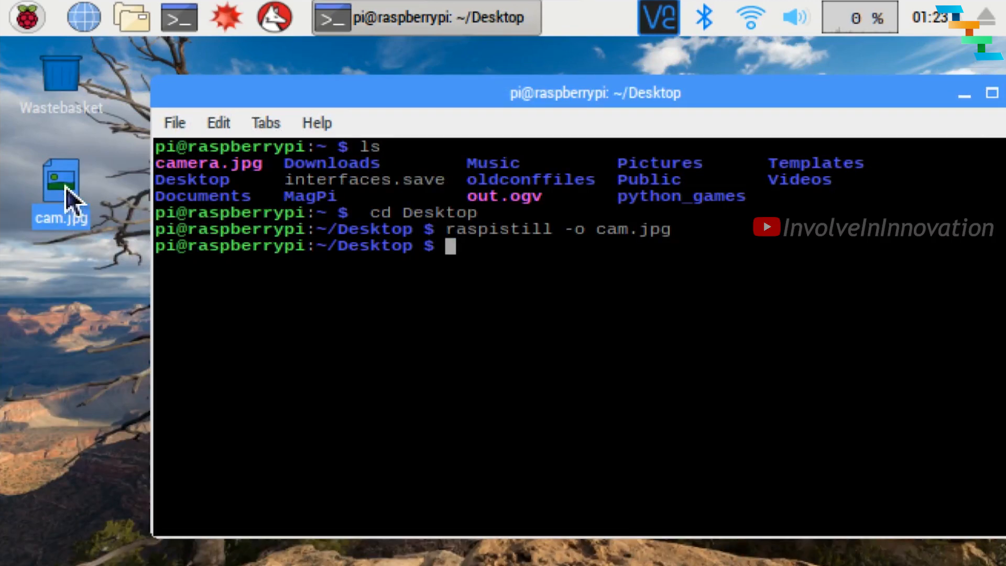
Bring up and dismiss the file actions for cam.jpg on the desktop.
right_click(61, 187)
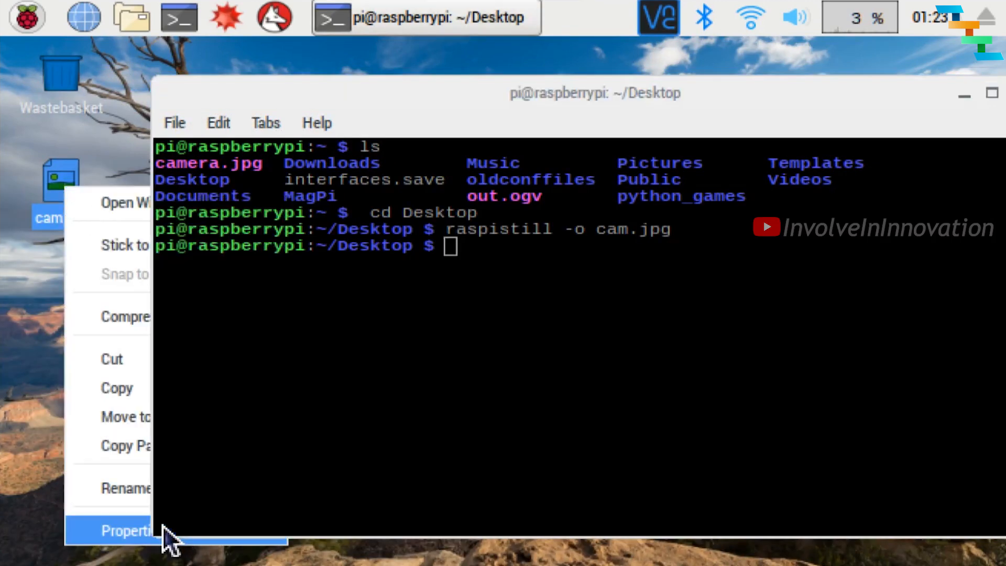
click(132, 531)
text(raspis)
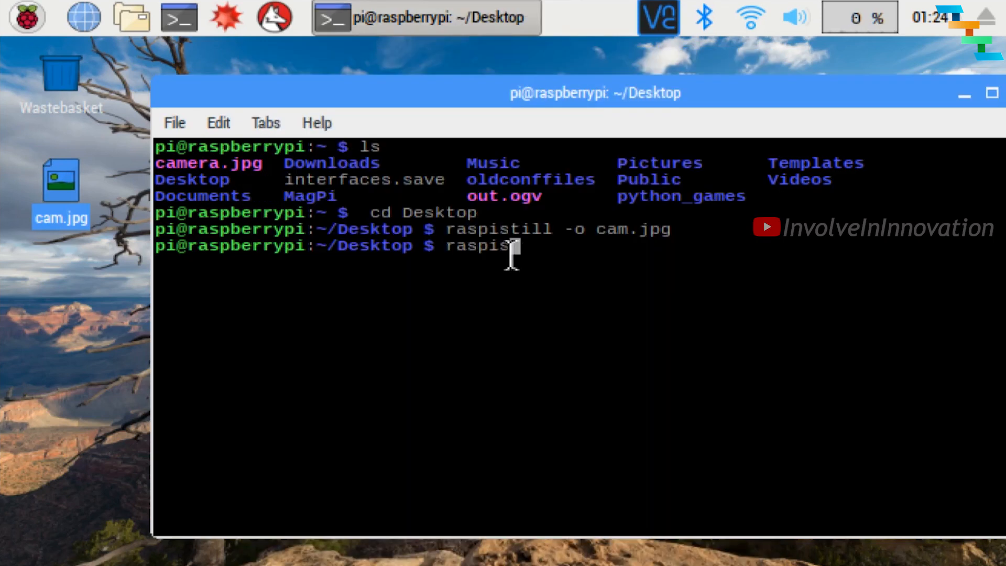
Capture a flipped photo with raspistill -vf -hf -o cam1.jpg, correcting the typo, then close its preview.
text(till)
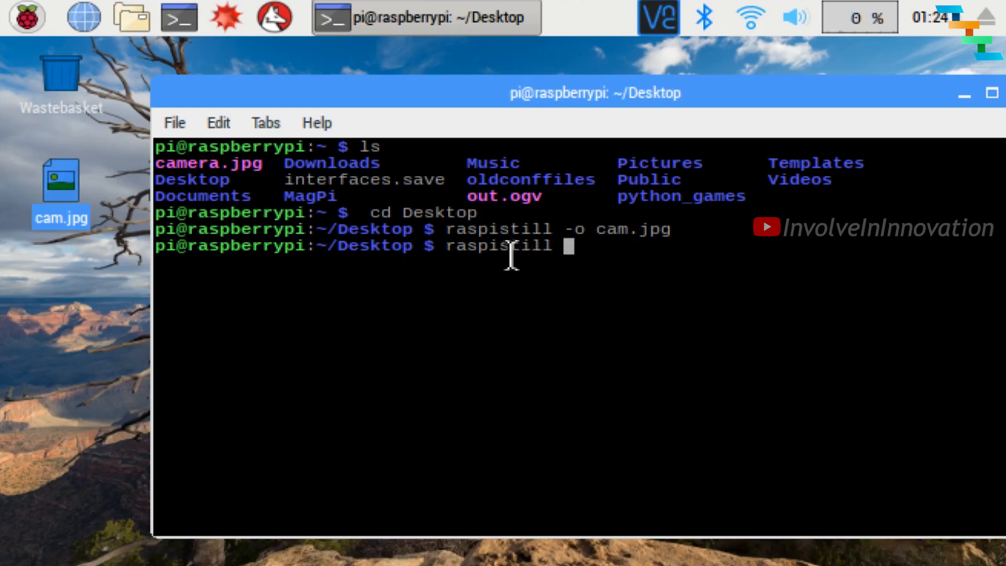
text(-v)
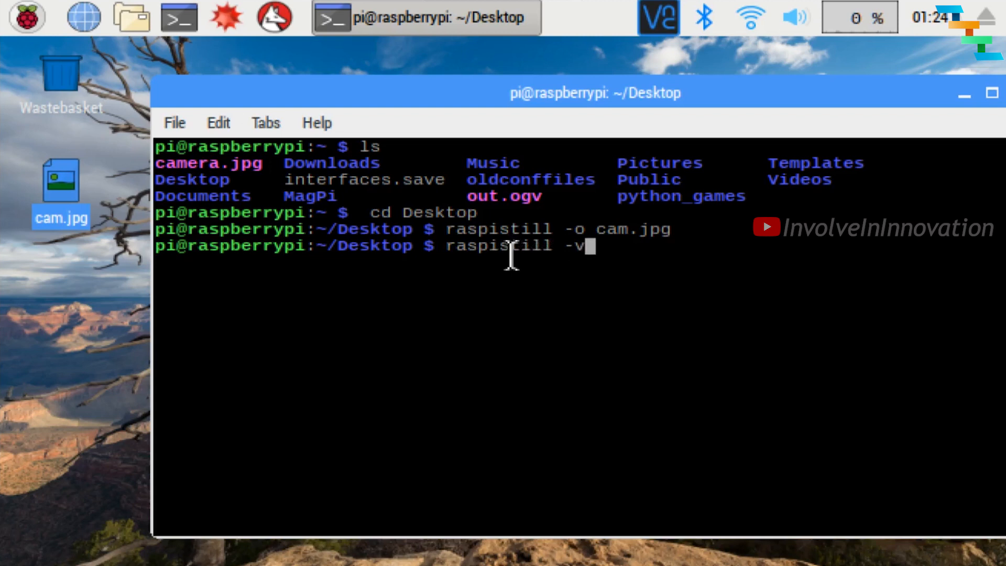
text(f -h)
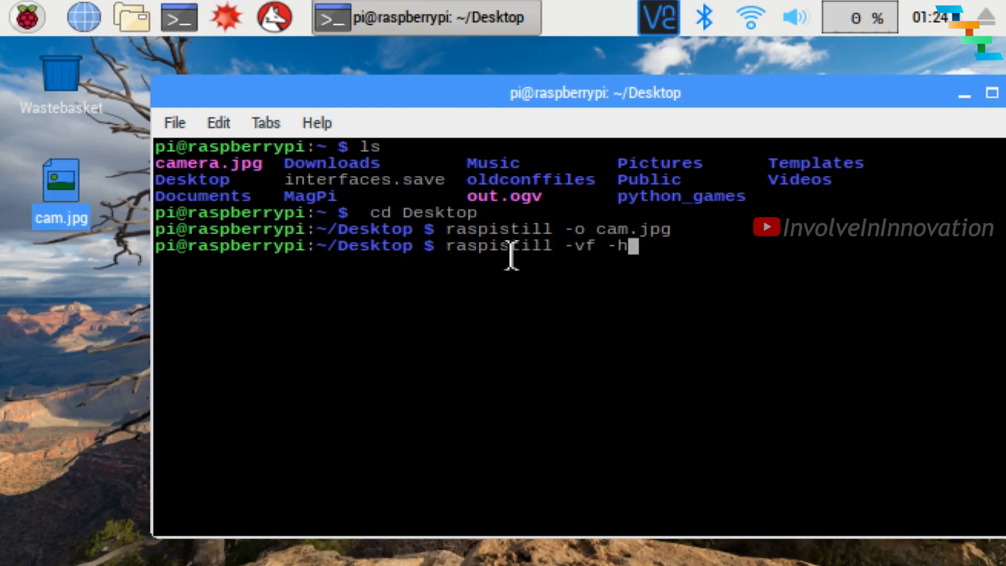
text(f)
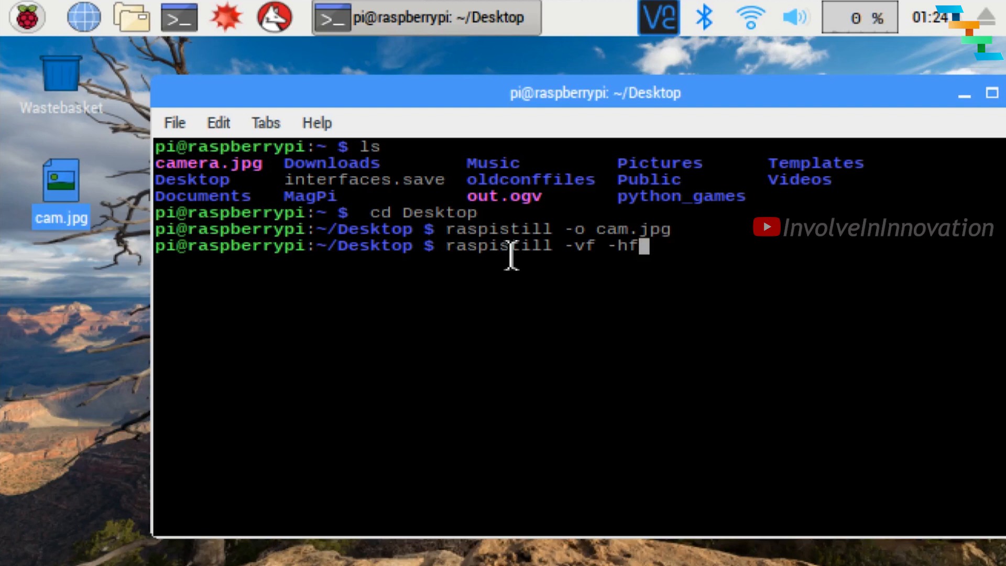
text(-o)
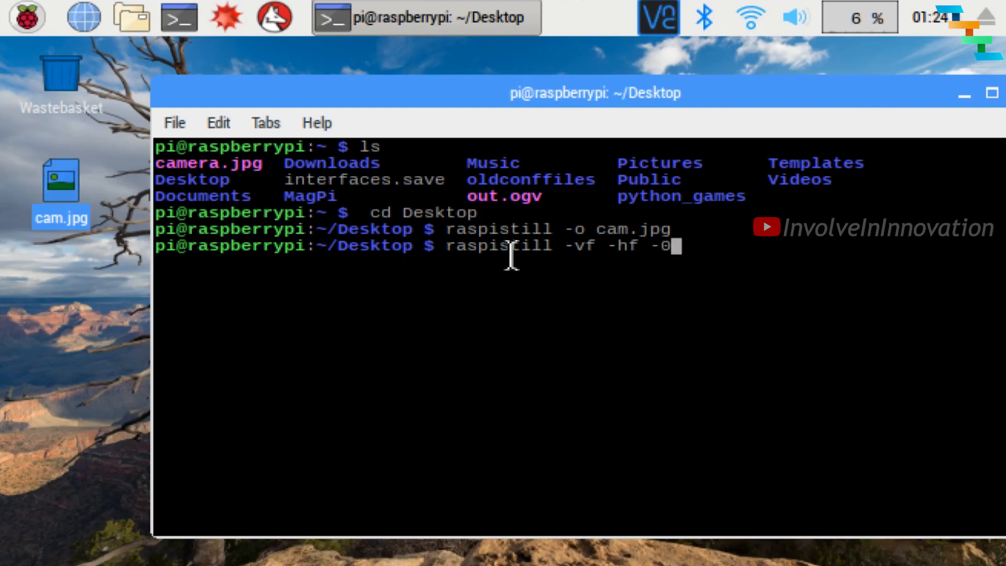
text(cam1)
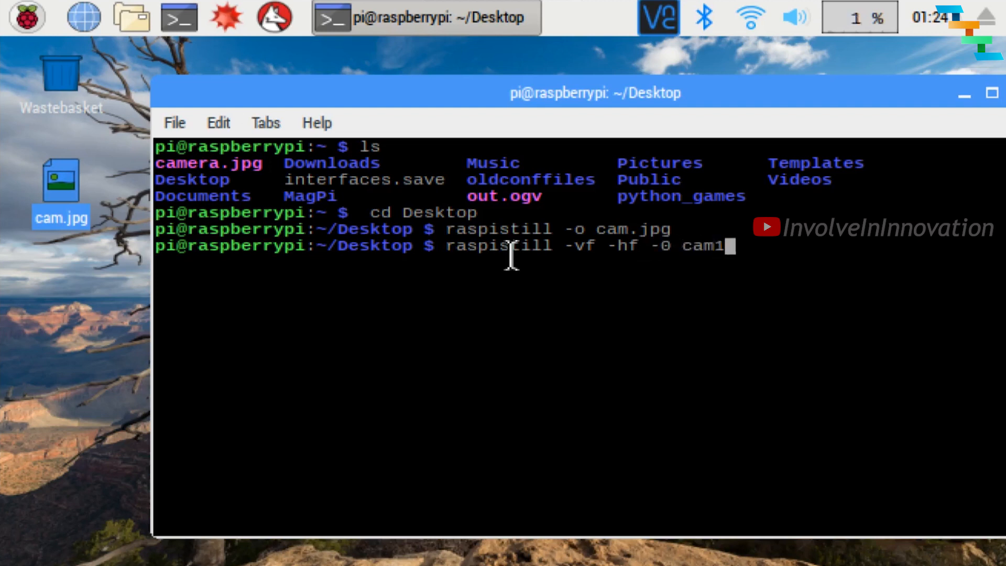
text(.jpg)
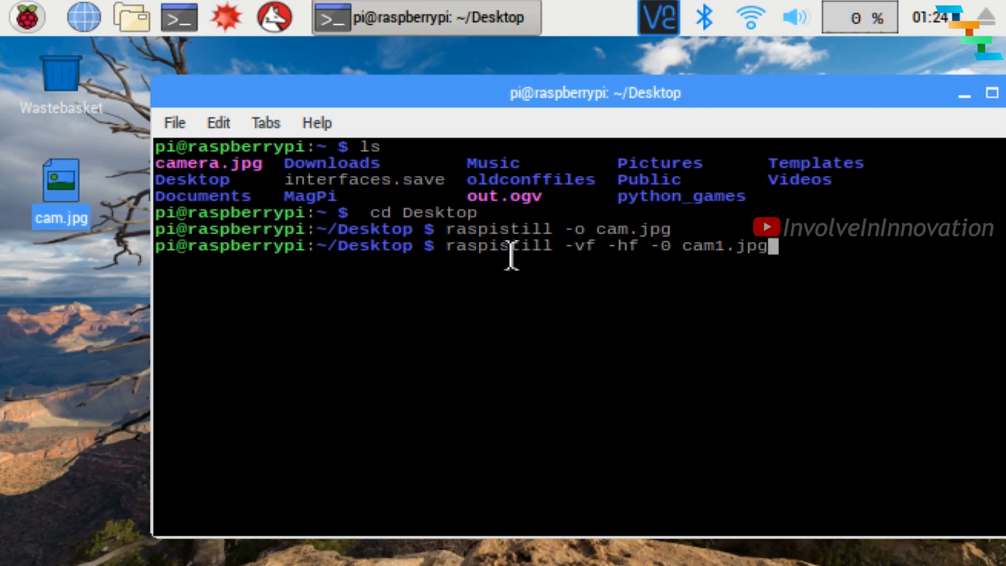
key(Return)
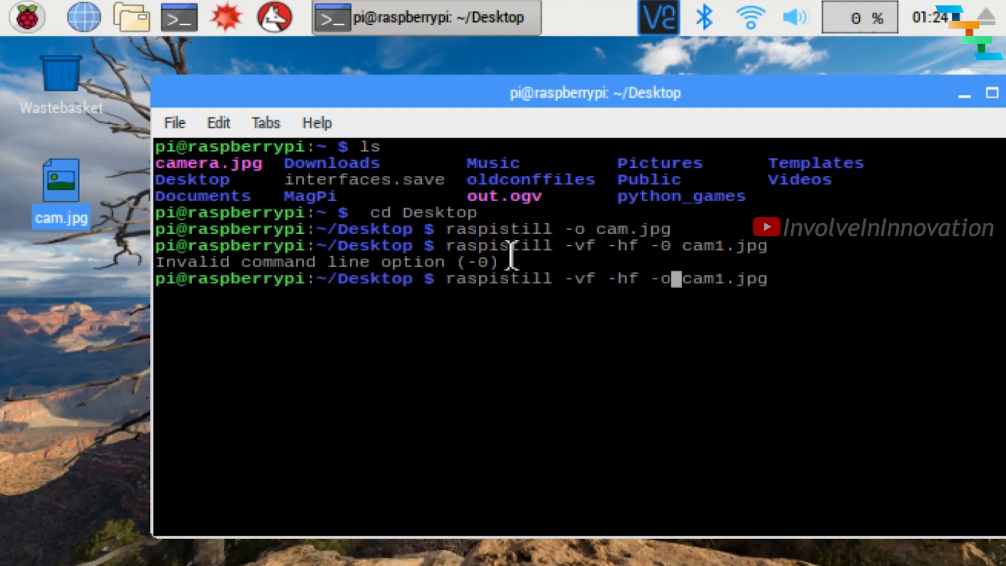
key(Return)
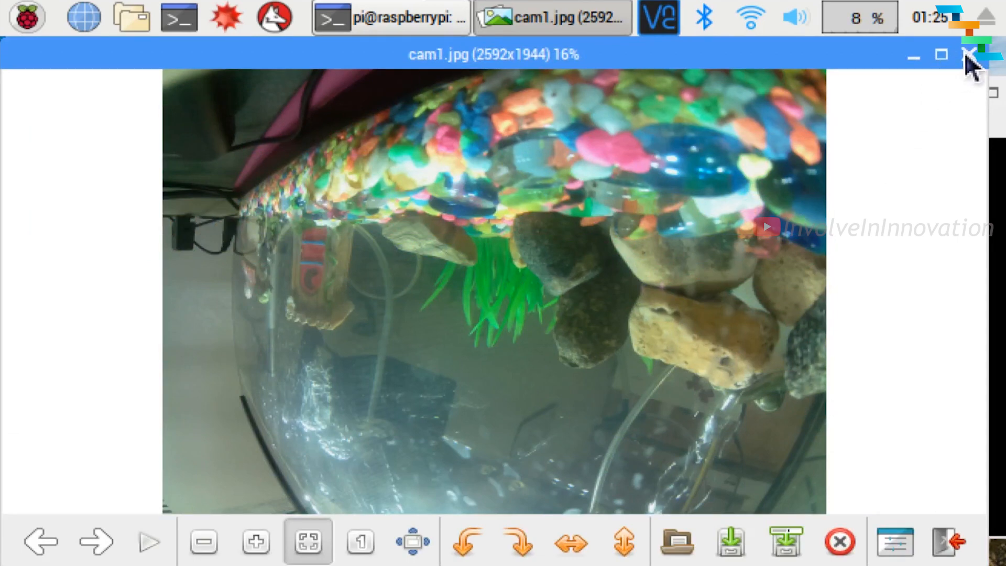
click(970, 55)
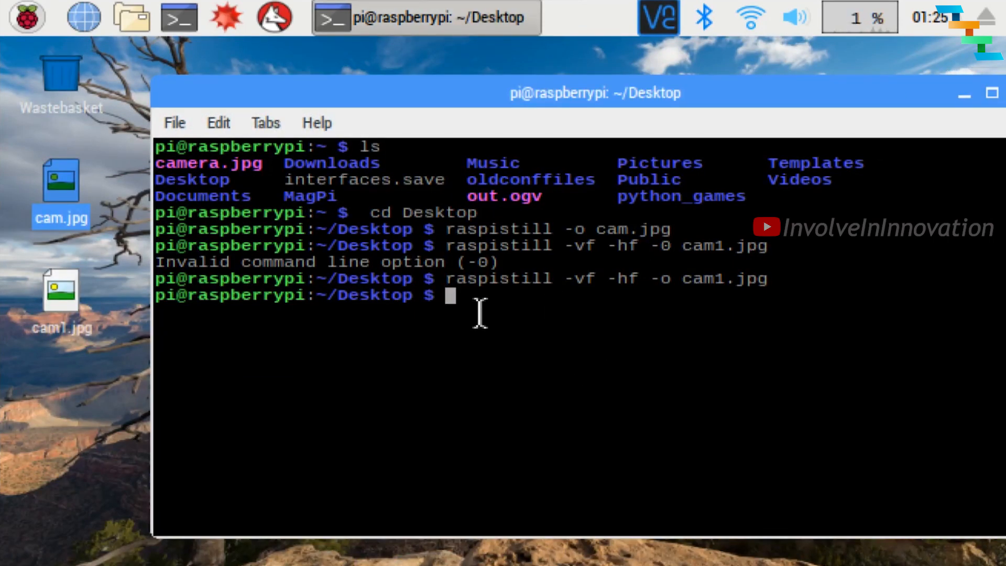
Record a 10-second clip with raspivid -o video.h264 -t 10000 and return to the prompt.
text(ra)
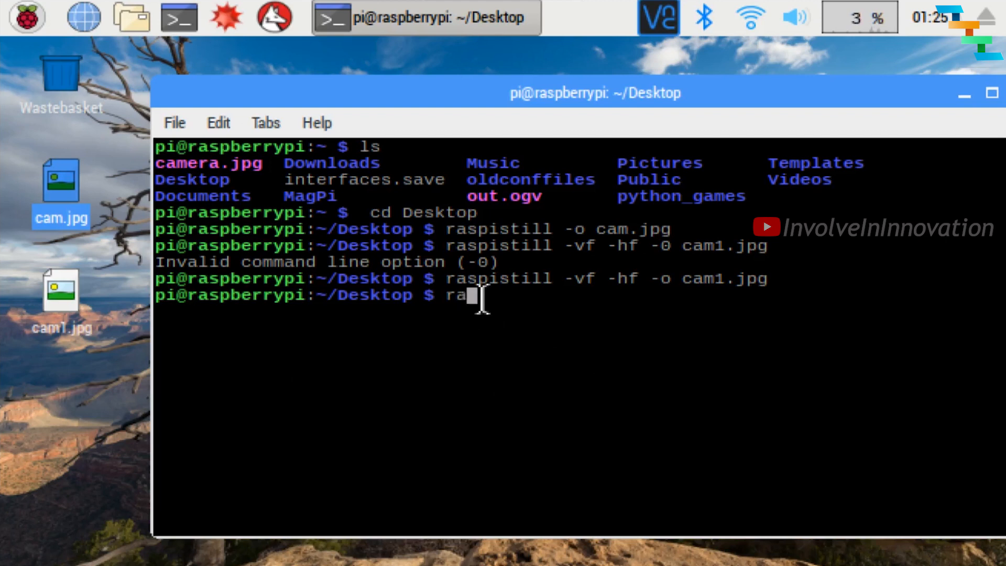
text(spi)
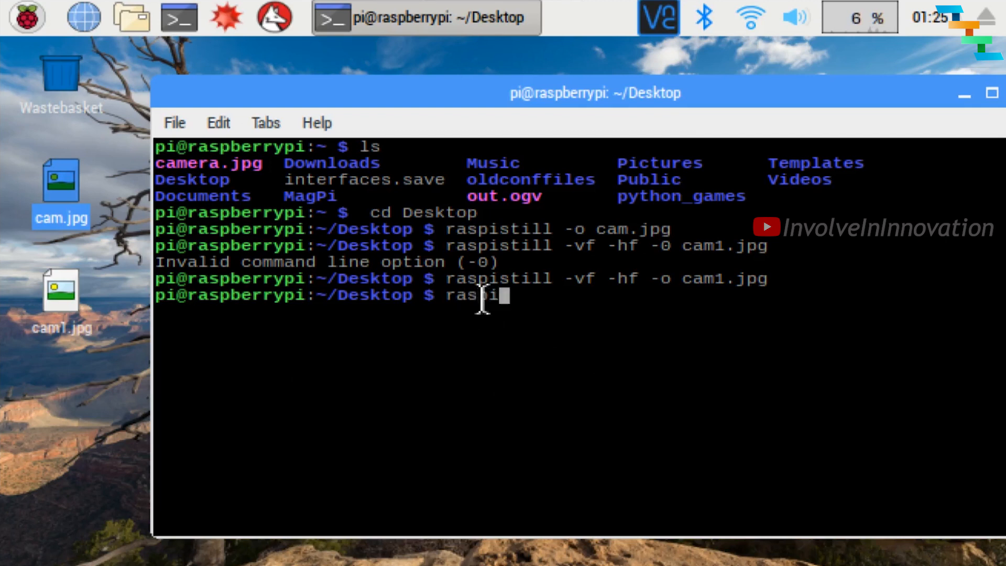
text(vid)
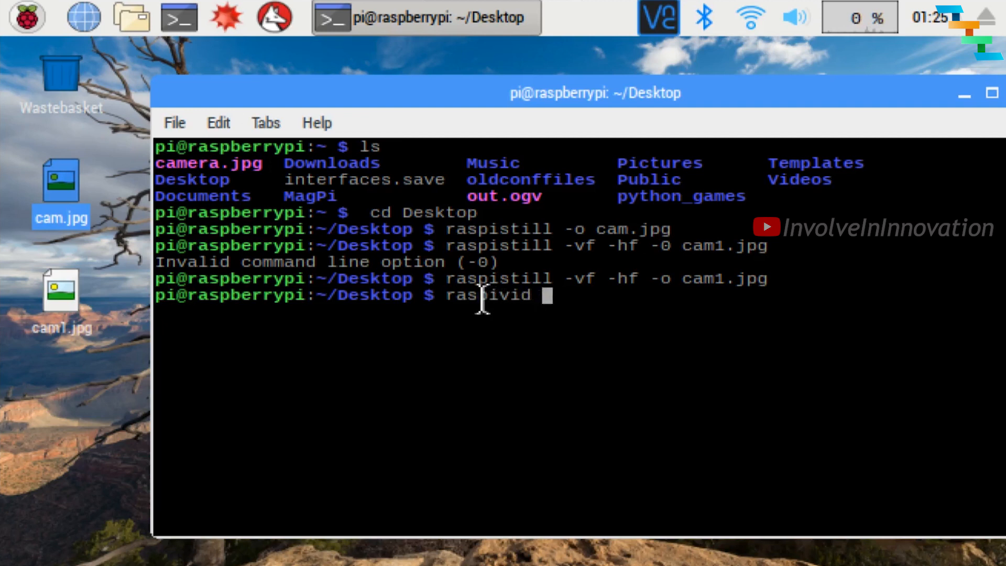
text(-o)
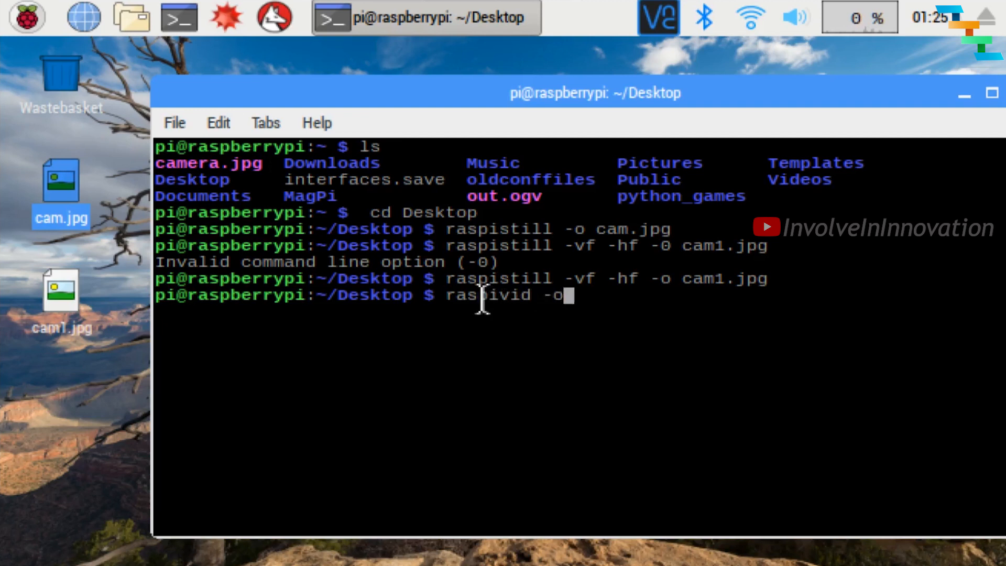
text(vide)
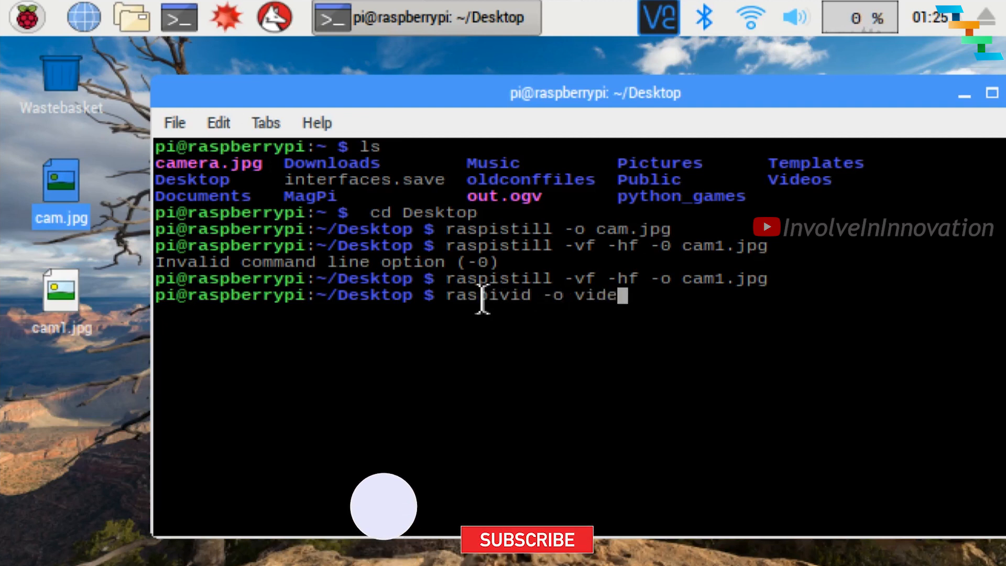
text(.h2)
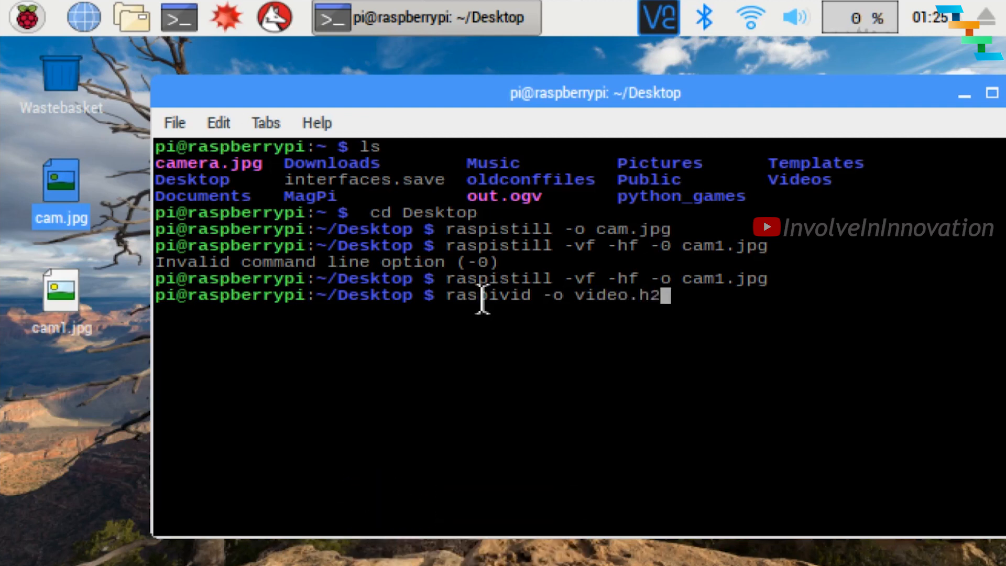
text(64)
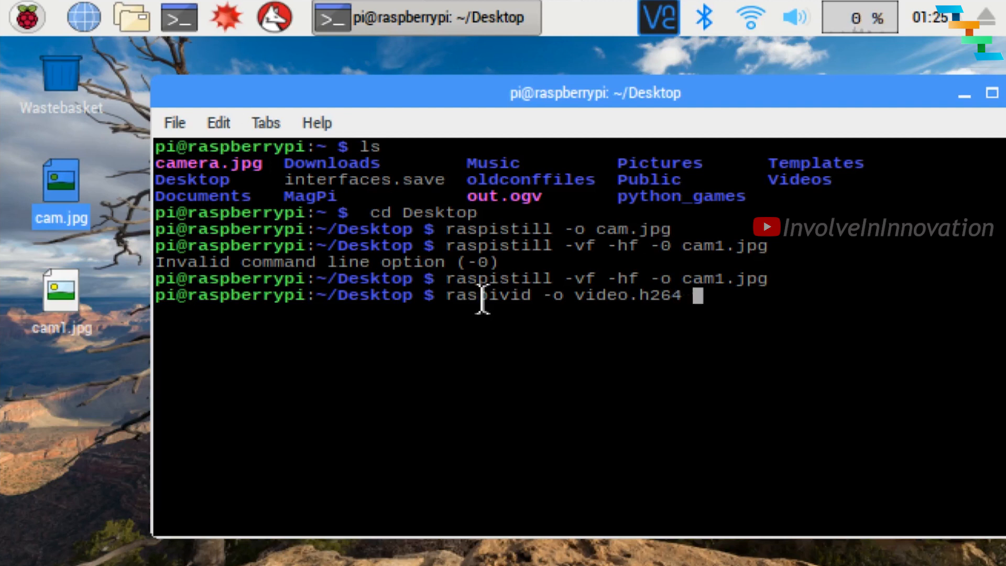
text(-t 1)
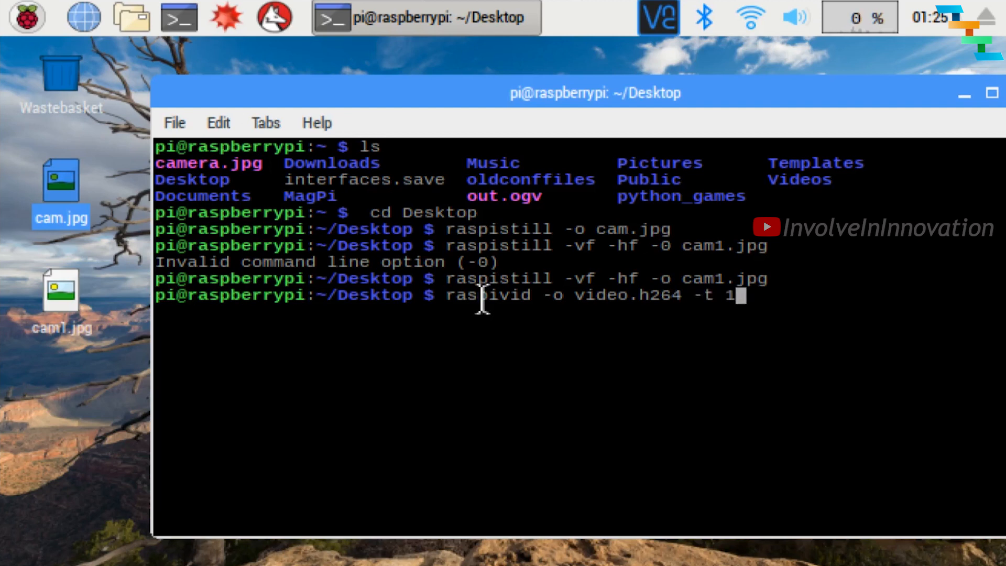
text(000)
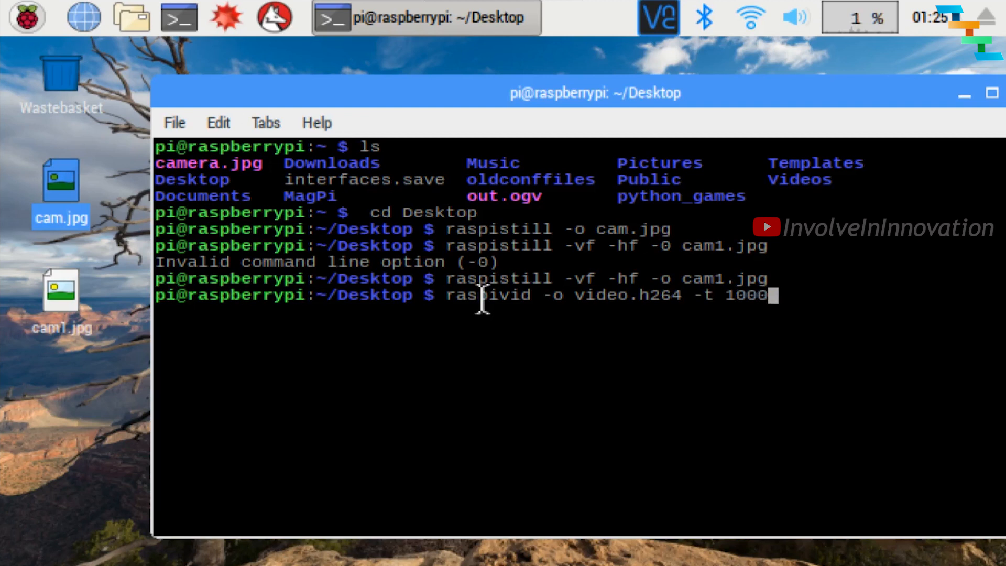
text(0)
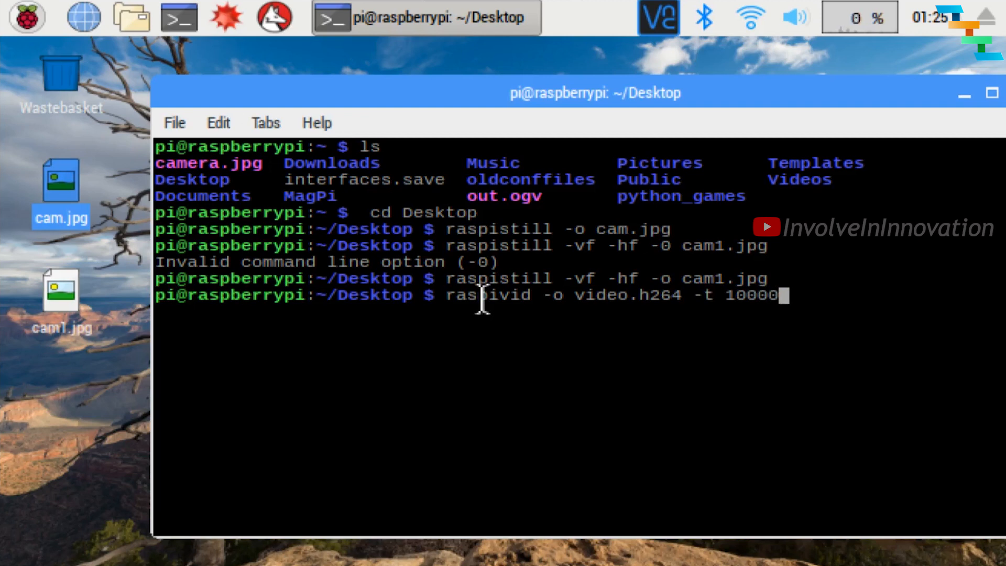
key(Return)
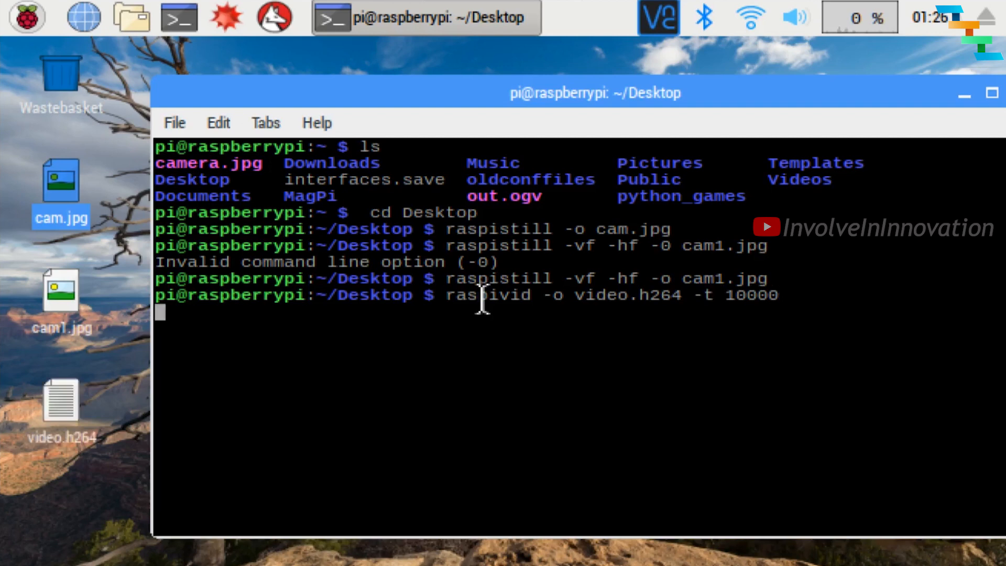
key(Return)
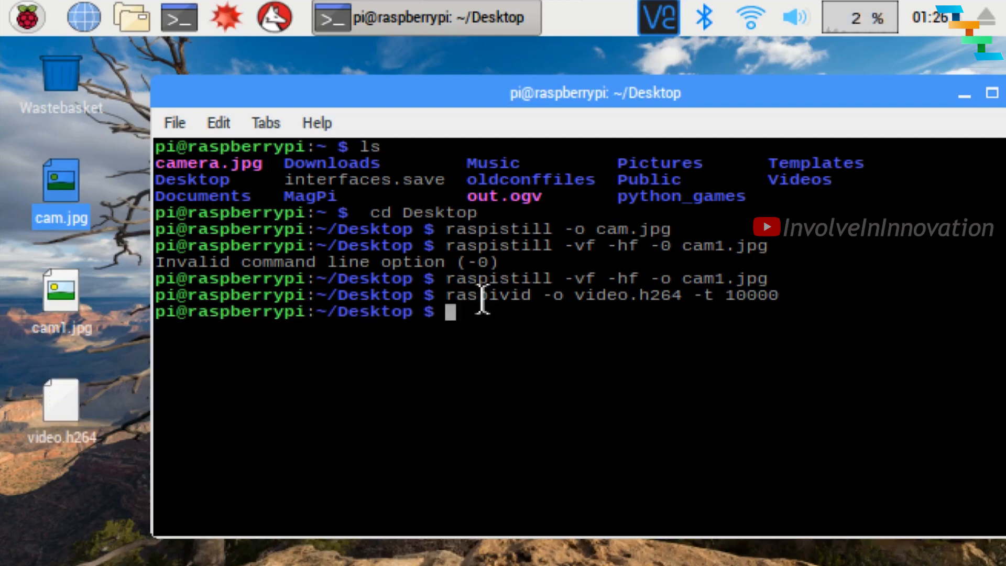
Open video.h264 from the desktop in VLC media player and play the aquarium footage.
double_click(61, 399)
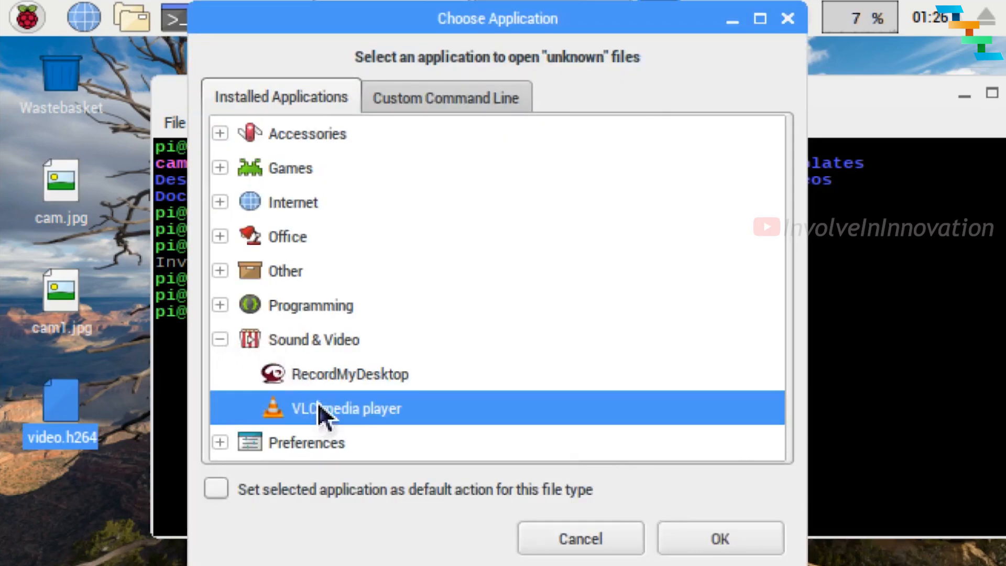
click(719, 539)
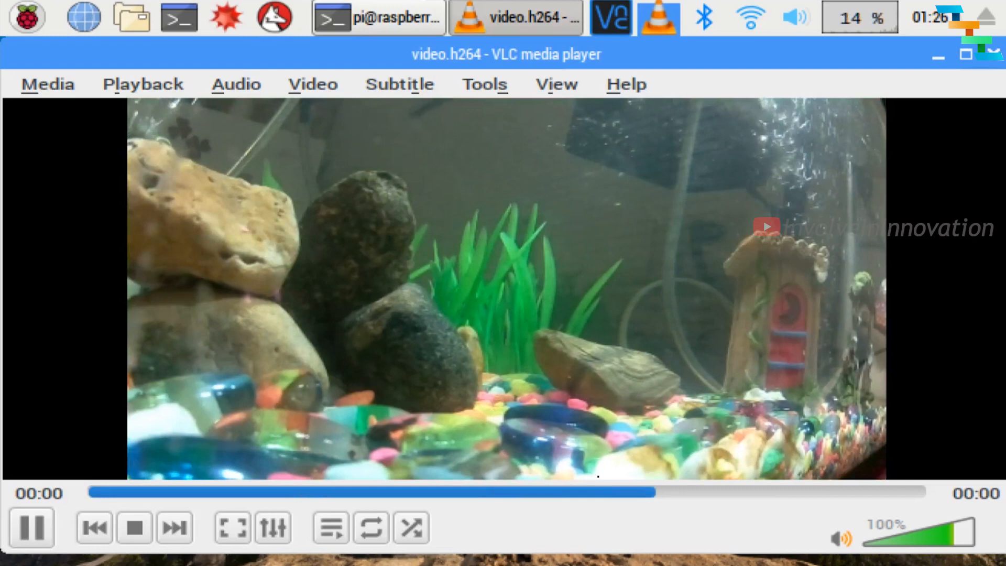
click(134, 528)
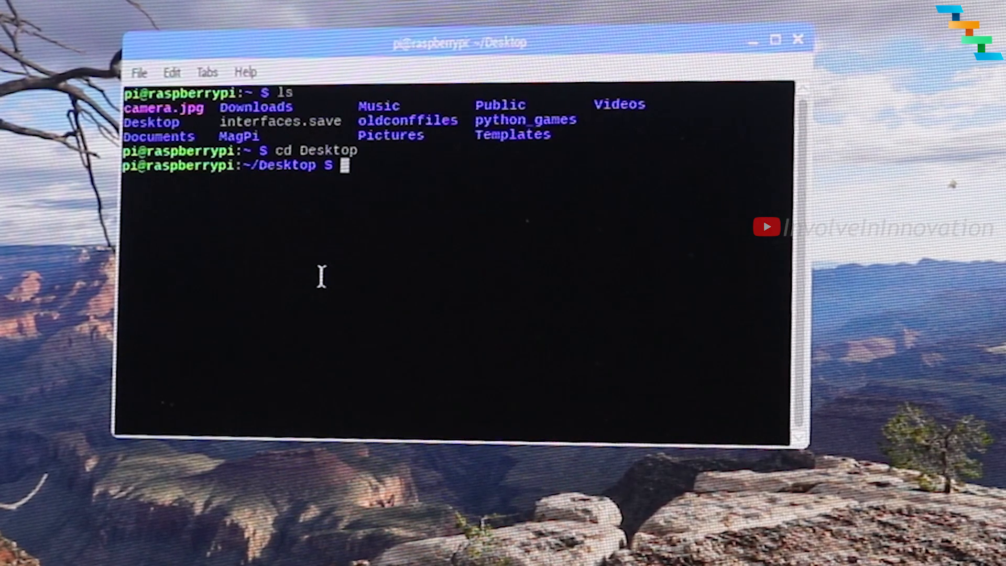
Play the recording from the command line with omxplayer video.h264 until it finishes.
text(omxplayer)
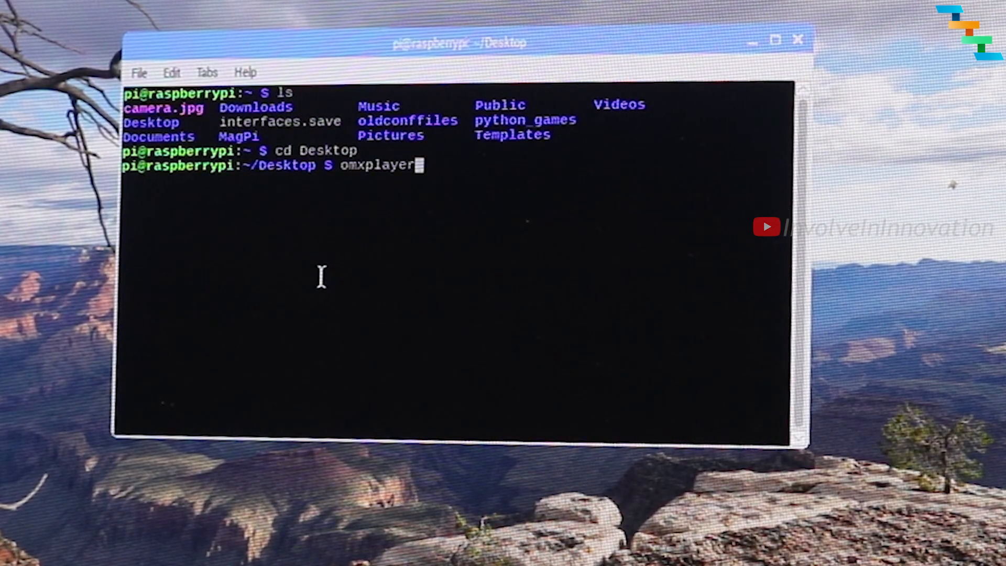
text(video)
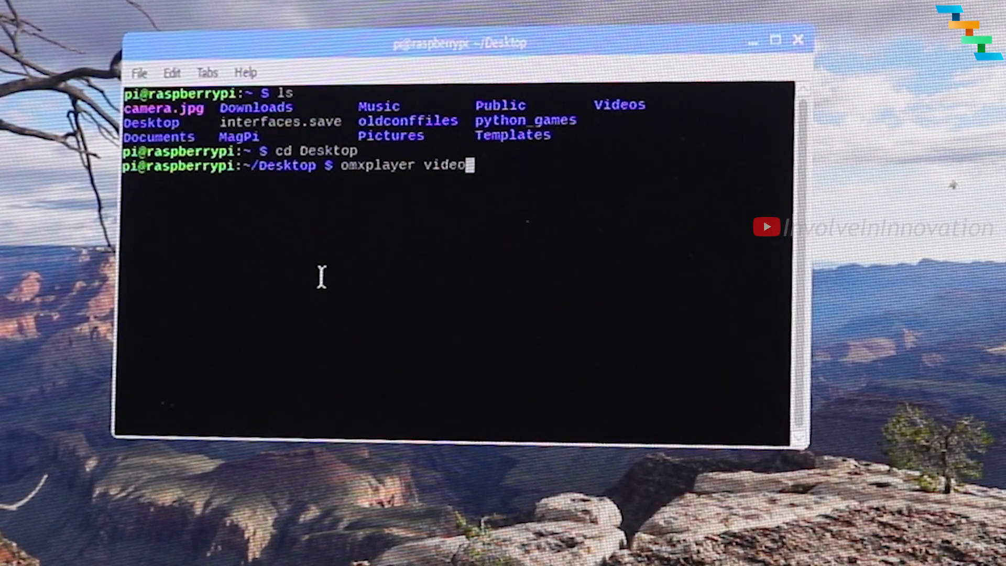
text(.h264)
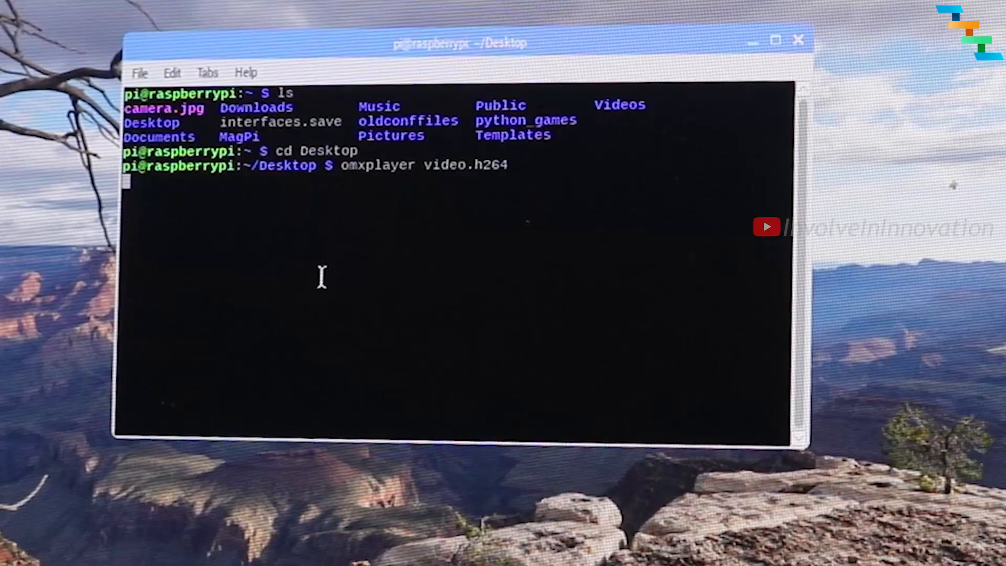
key(Return)
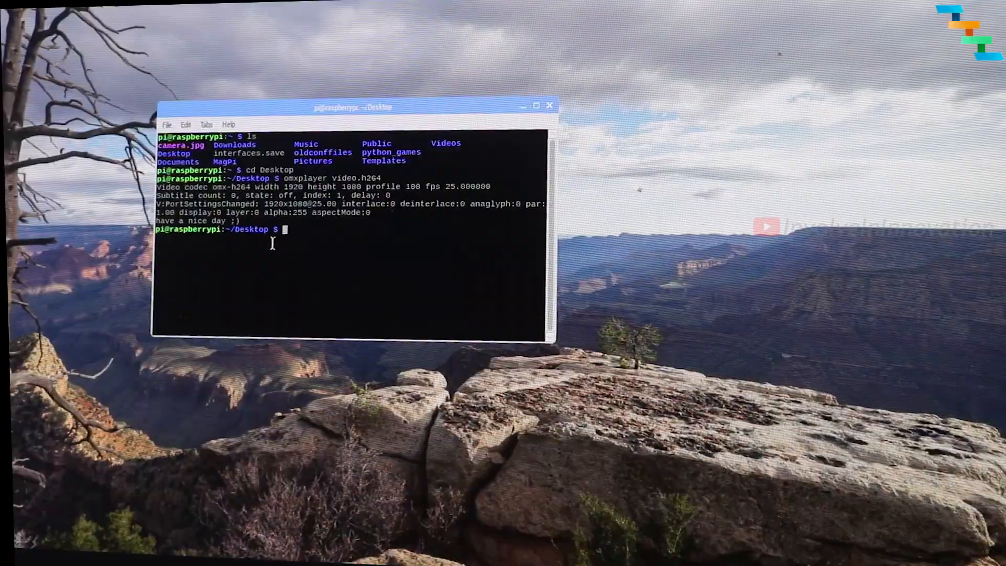